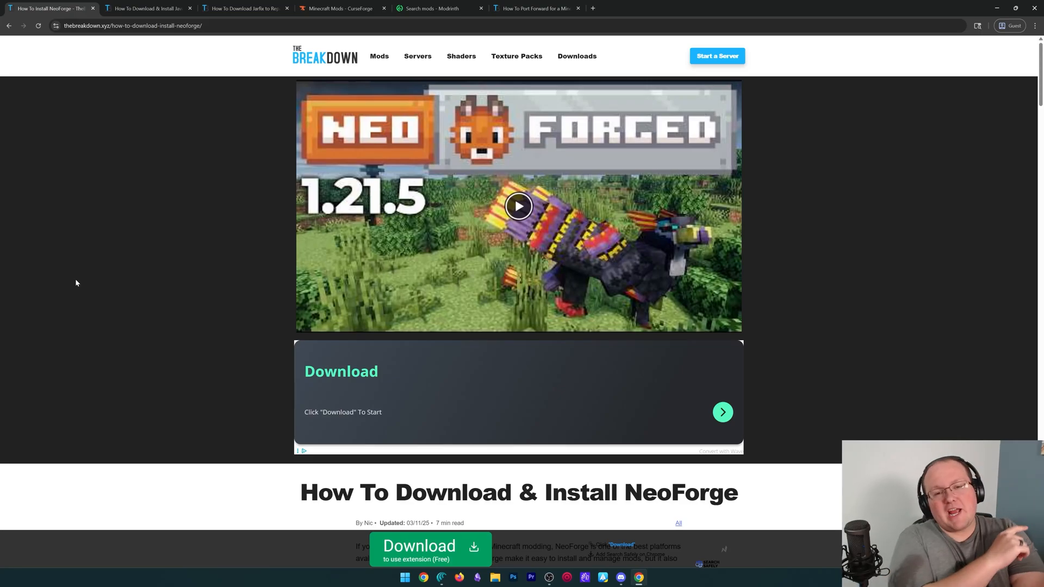
Scroll the TheBreakDown NeoForge guide down to its NeoForge download link.
{"action": "scroll", "scroll_direction": "down", "scroll_amount": 3}
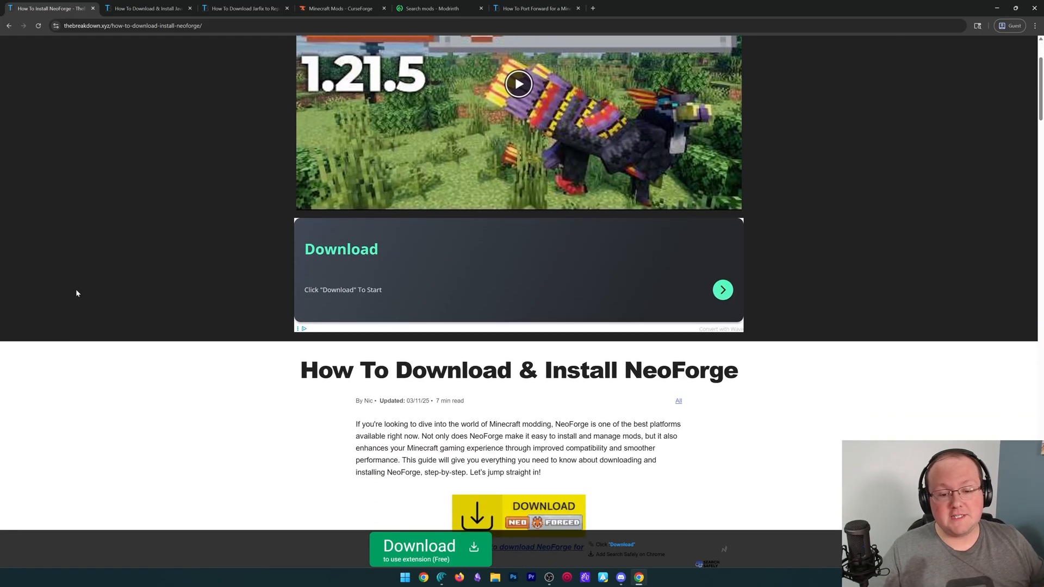
{"action": "scroll", "scroll_direction": "down", "scroll_amount": 3}
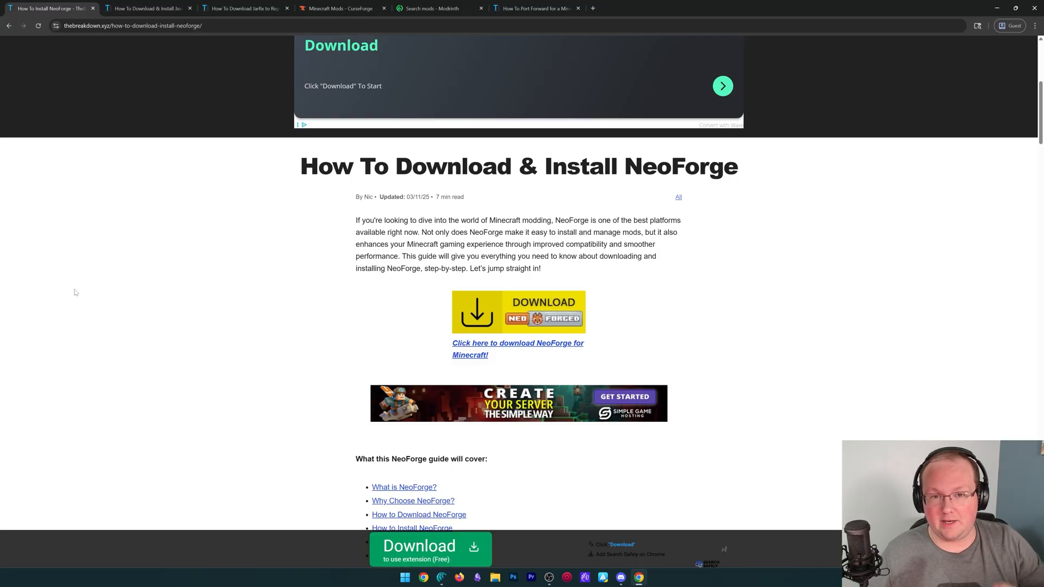
{"action": "mouse_move", "coordinate": [508, 300]}
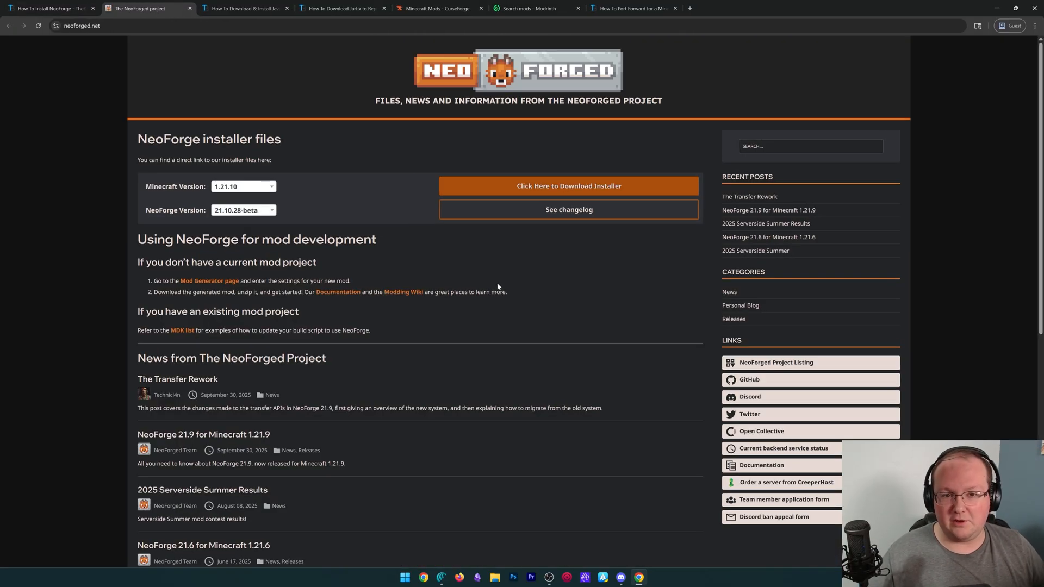
Download the NeoForge 21.10.28-beta installer for 1.21.10 and save it to Downloads.
{"action": "left_click", "coordinate": [243, 187]}
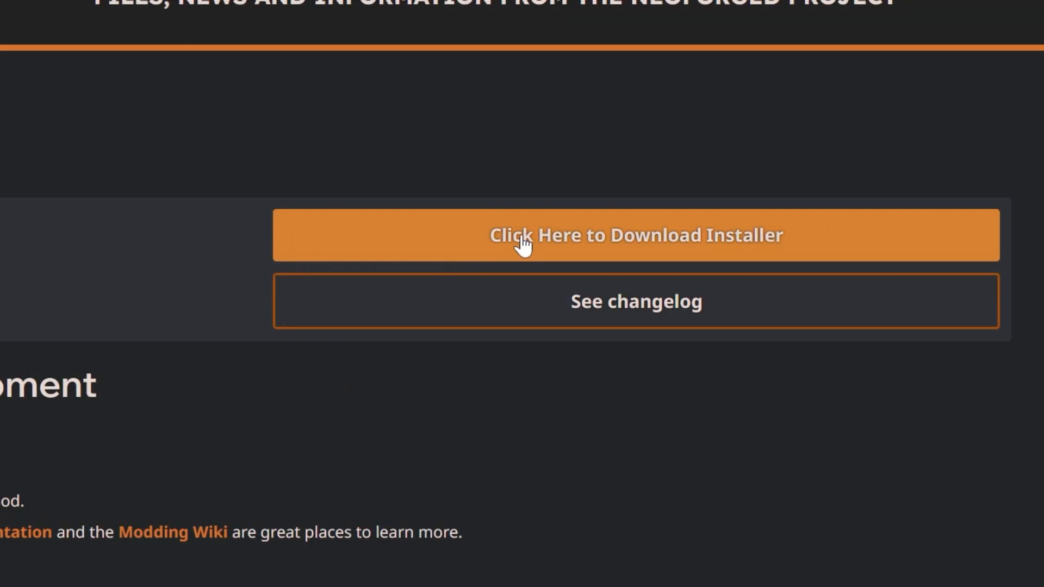
{"action": "left_click", "coordinate": [635, 235]}
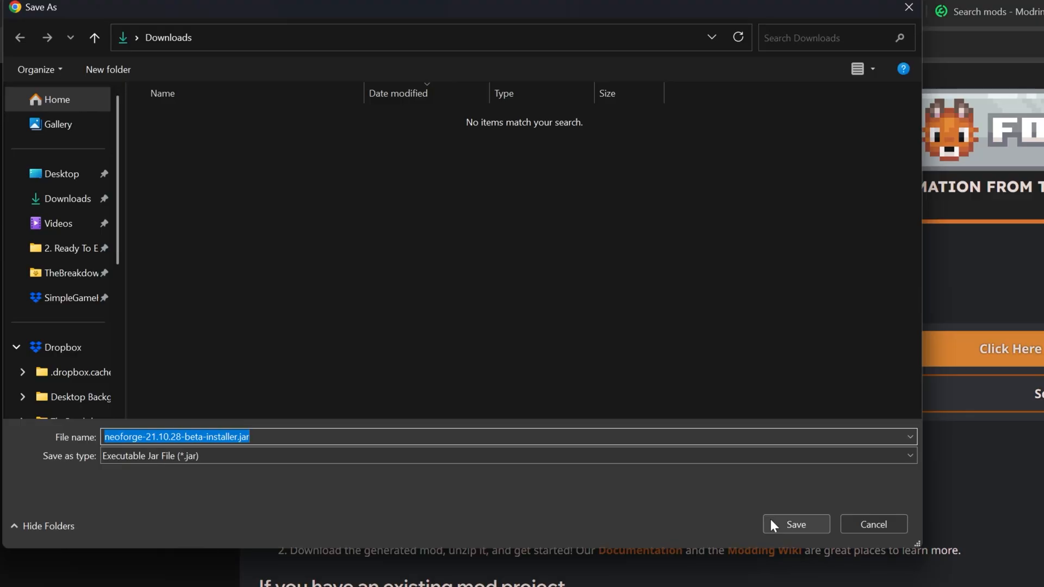
{"action": "left_click", "coordinate": [796, 525]}
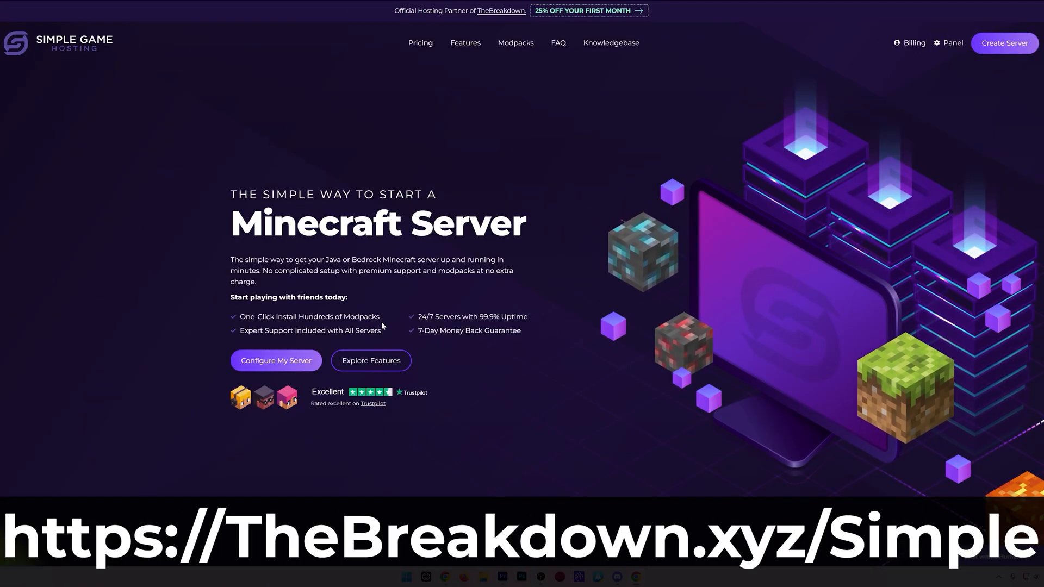
Browse Simple Game Hosting's Modpacks page, switching from CurseForge to Modrinth and other platforms.
{"action": "scroll", "scroll_direction": "down", "scroll_amount": 3}
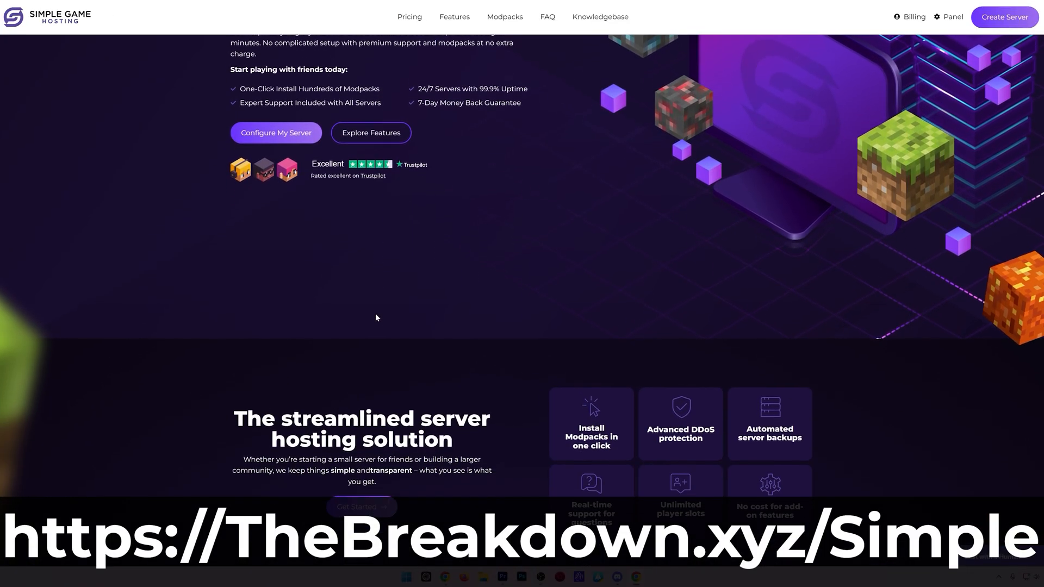
{"action": "scroll", "scroll_direction": "down", "scroll_amount": 3}
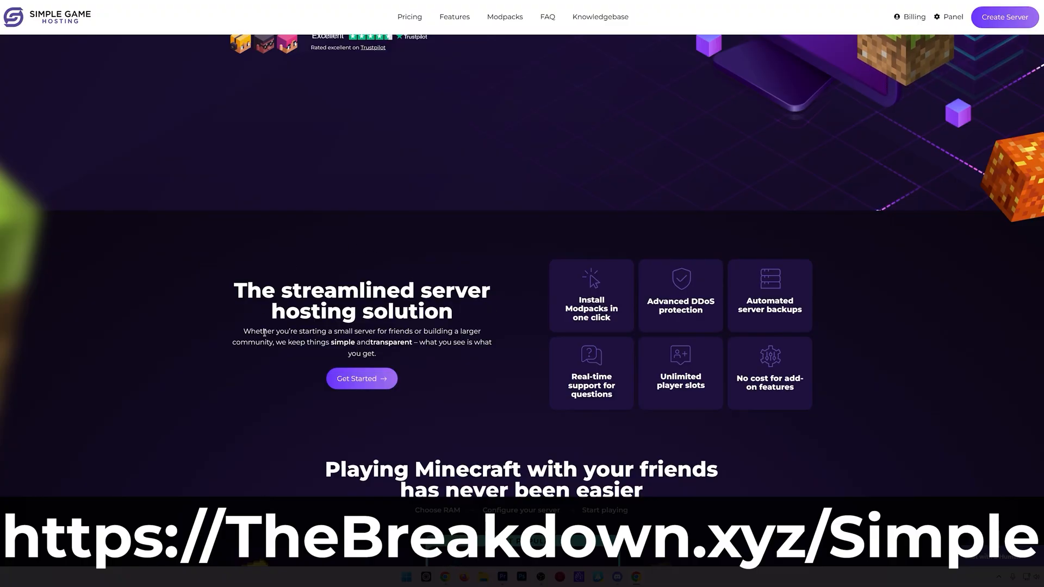
{"action": "mouse_move", "coordinate": [477, 376]}
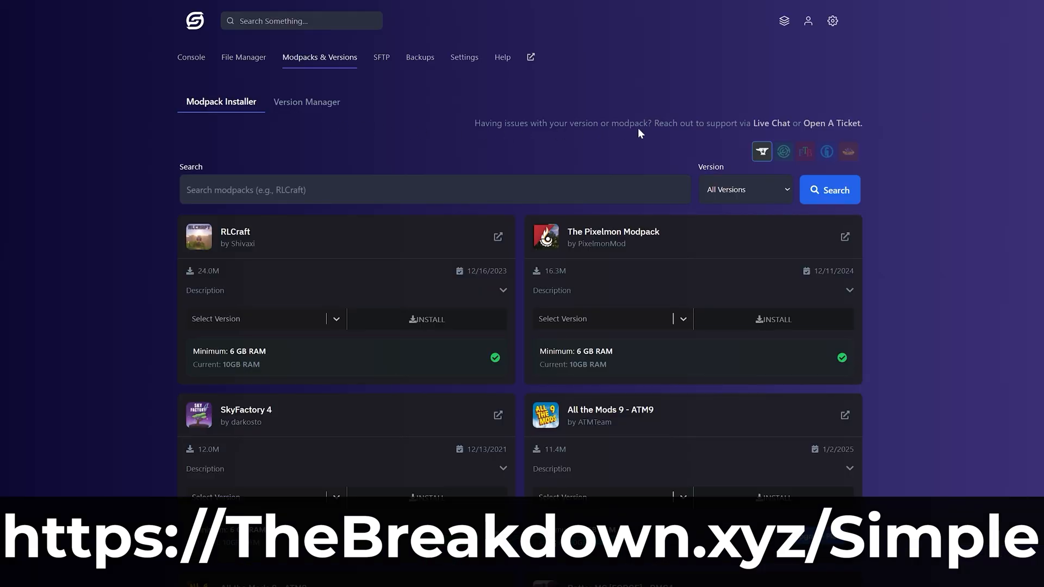
{"action": "left_click", "coordinate": [784, 152]}
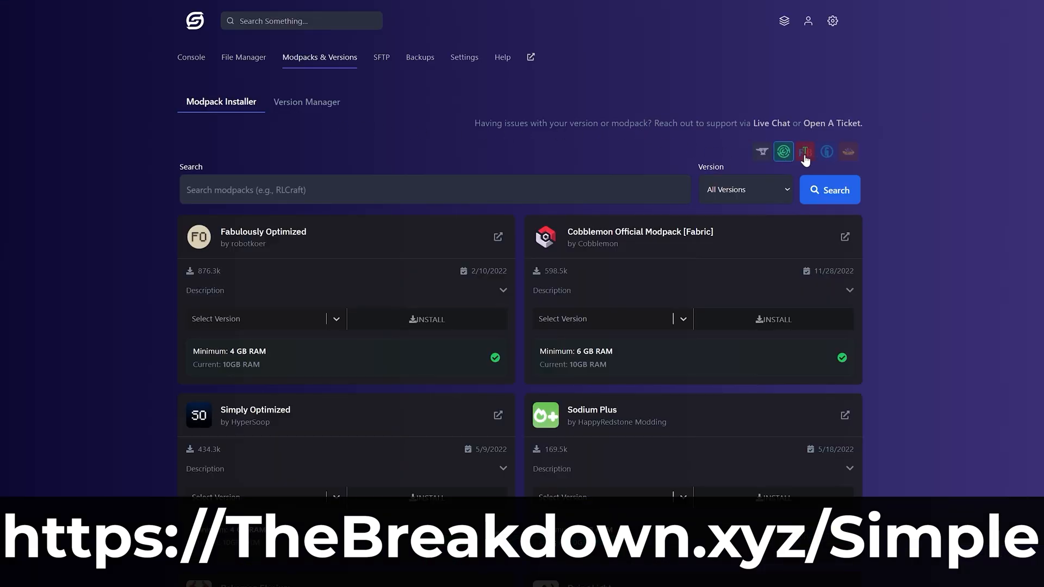
{"action": "left_click", "coordinate": [827, 151]}
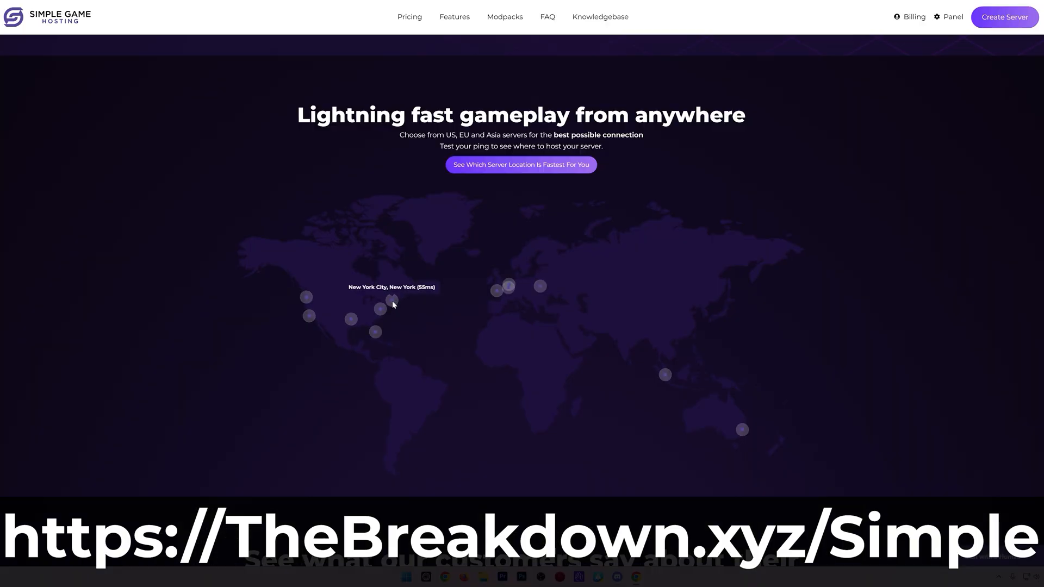
{"action": "mouse_move", "coordinate": [376, 329]}
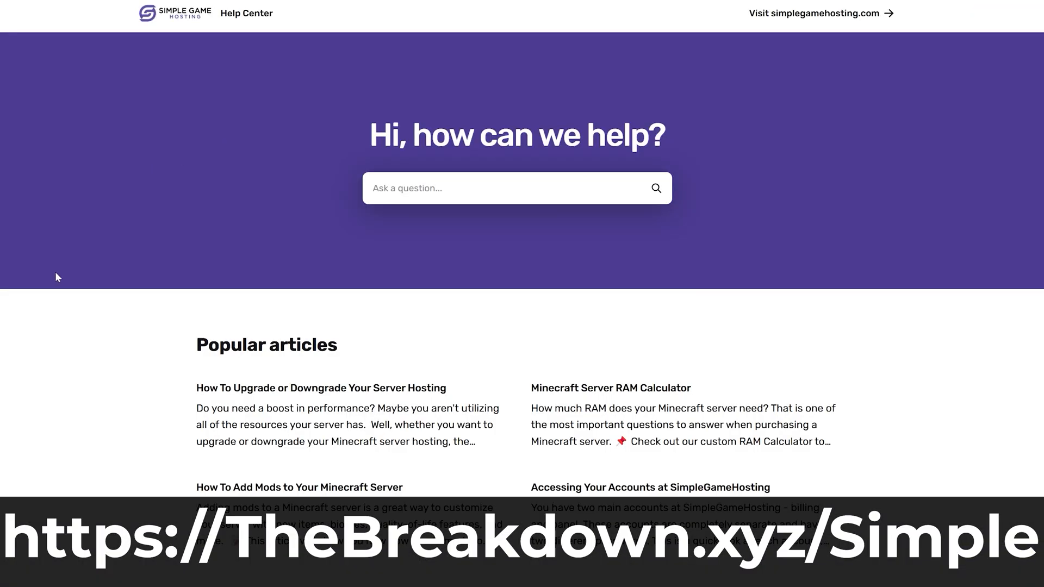
Read the 'How To Add Mods to Your Minecraft Server' Knowledgebase article.
{"action": "scroll", "scroll_direction": "down", "scroll_amount": 3}
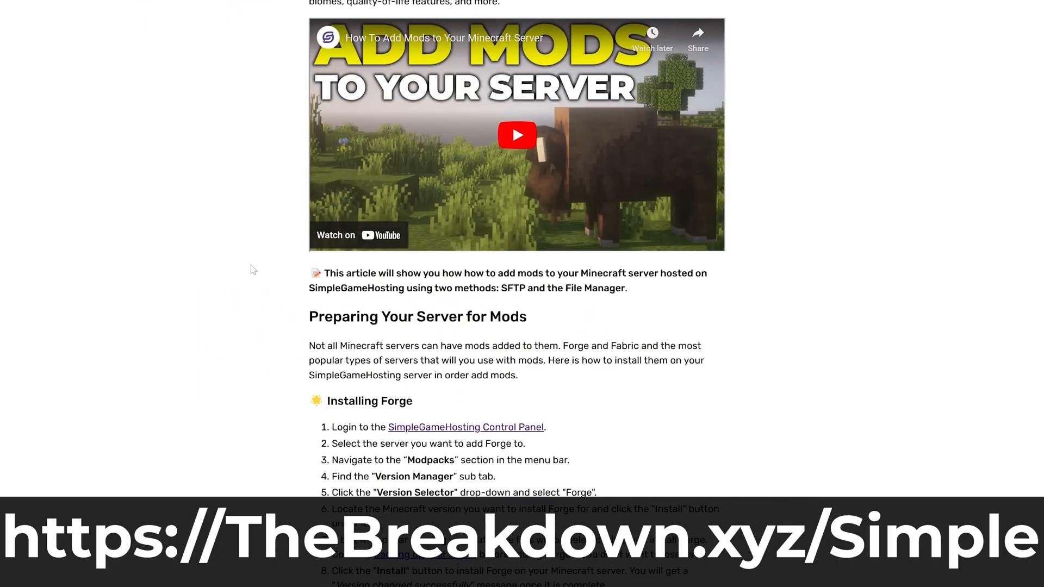
{"action": "scroll", "scroll_direction": "down", "scroll_amount": 3}
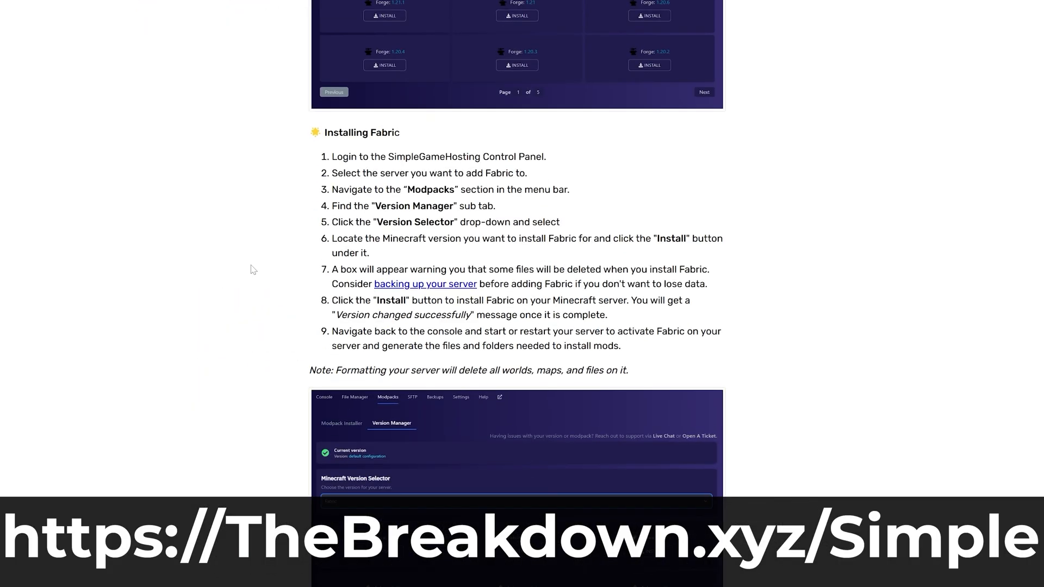
{"action": "left_click", "coordinate": [519, 234]}
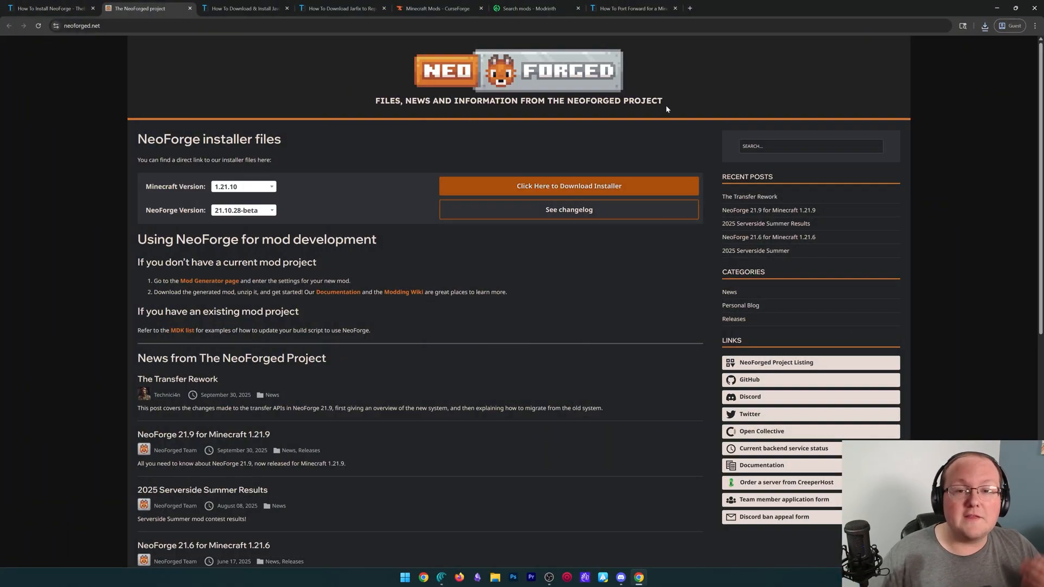
{"action": "mouse_move", "coordinate": [271, 38]}
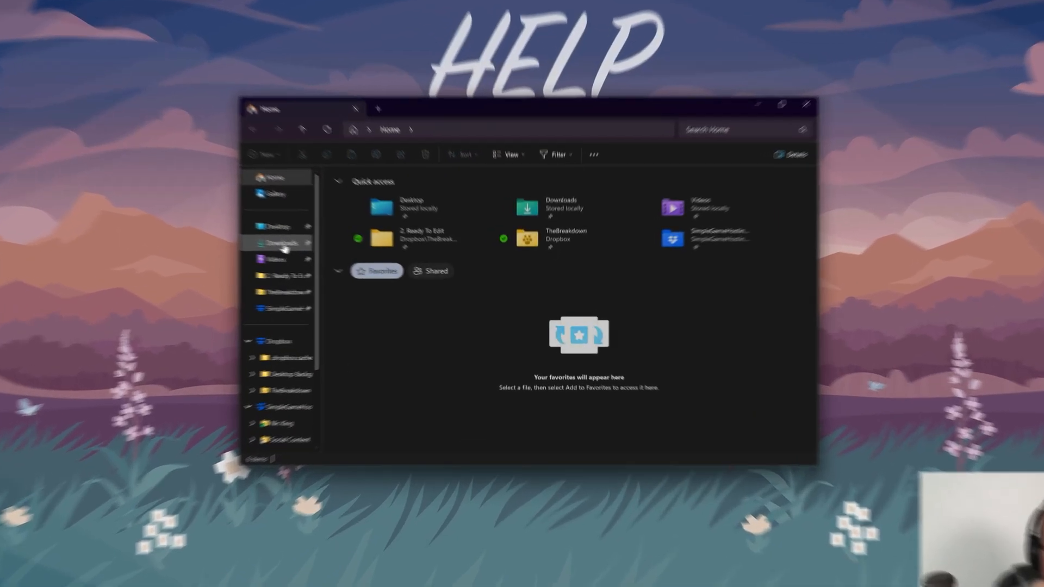
Inspect neoforge-21.10.28-beta-installer.jar in Downloads and try launching it.
{"action": "right_click", "coordinate": [237, 111]}
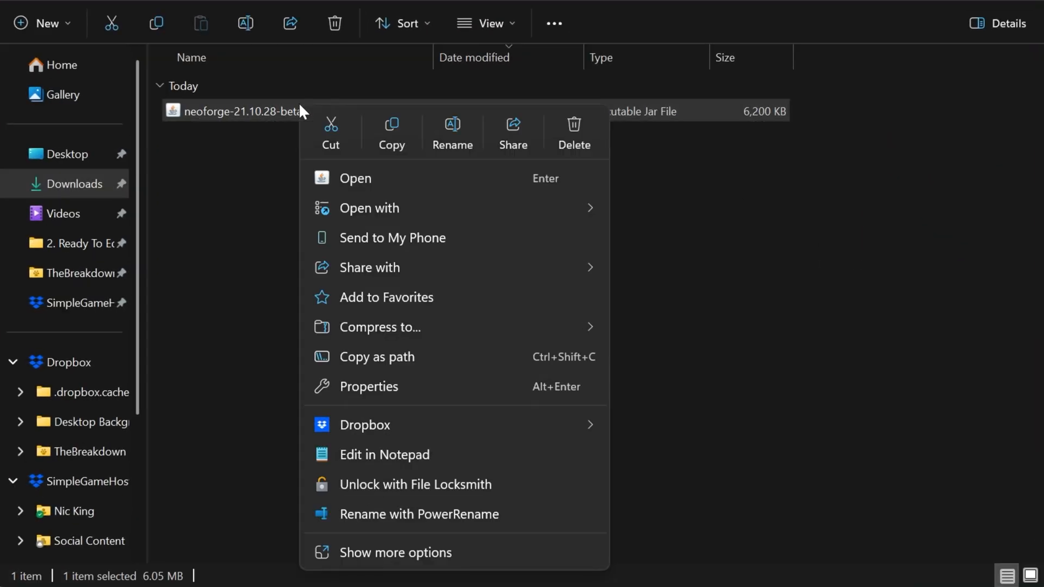
{"action": "left_click", "coordinate": [370, 208]}
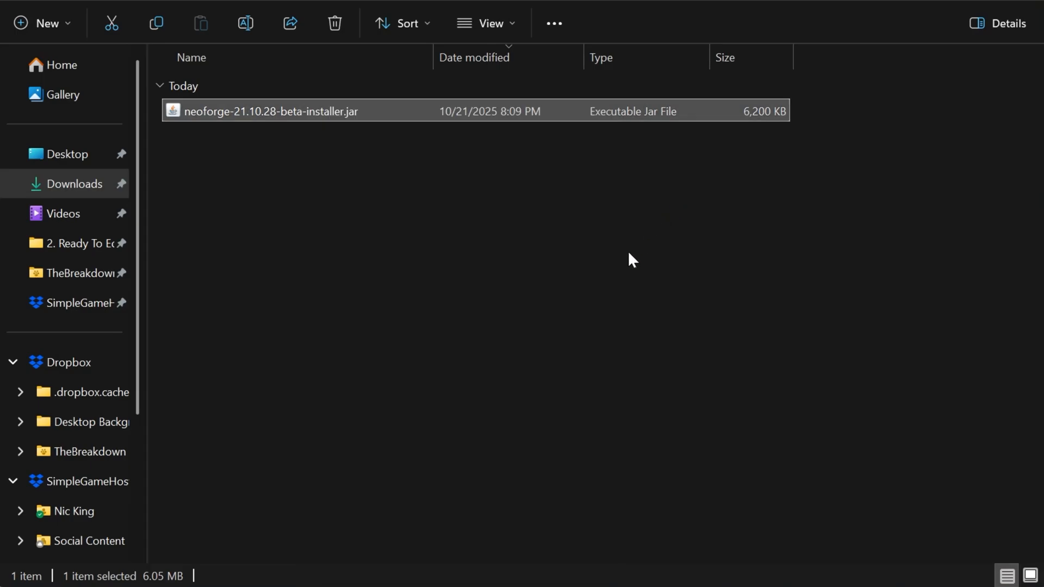
{"action": "double_click", "coordinate": [271, 110]}
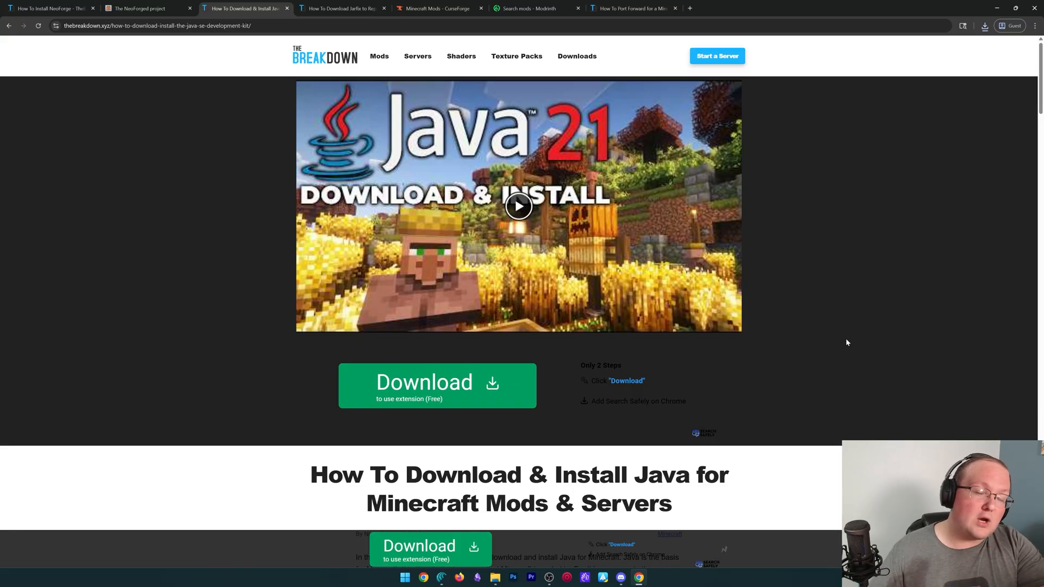
Review the Java 21 install guide and the Jarfix repair guide in Chrome.
{"action": "scroll", "scroll_direction": "down", "scroll_amount": 3}
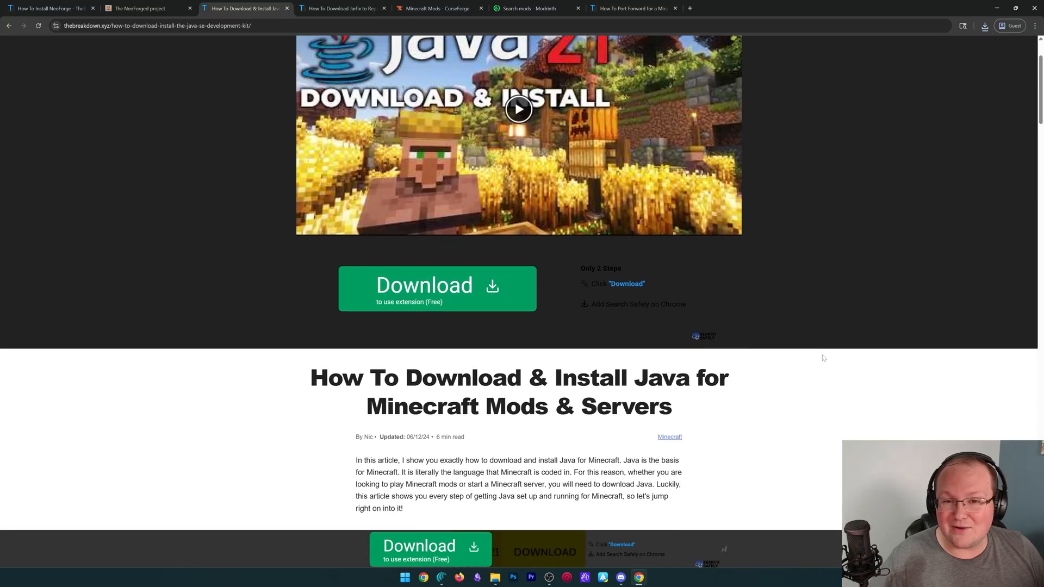
{"action": "left_click", "coordinate": [343, 8]}
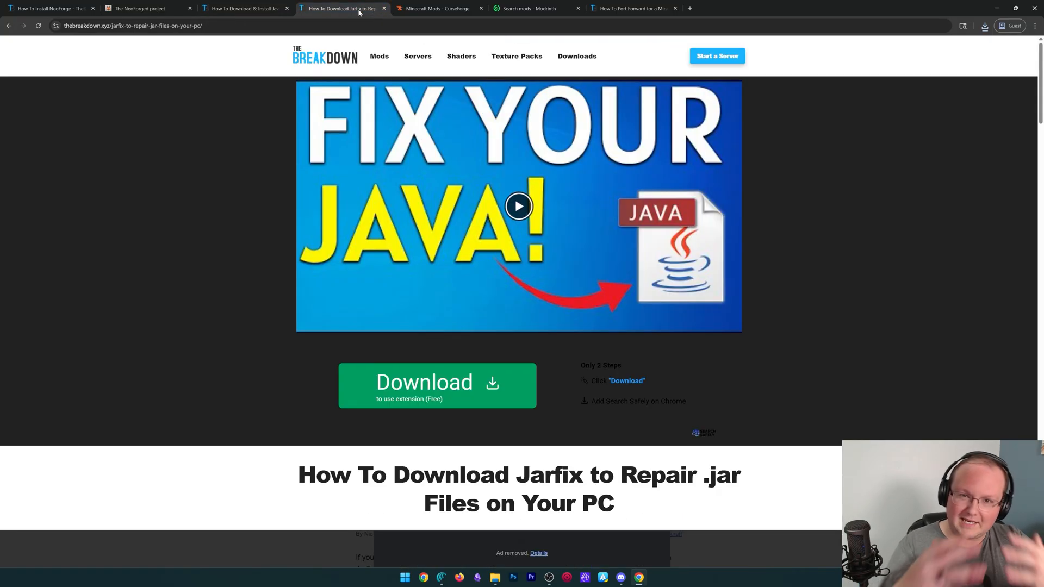
{"action": "left_click", "coordinate": [244, 8]}
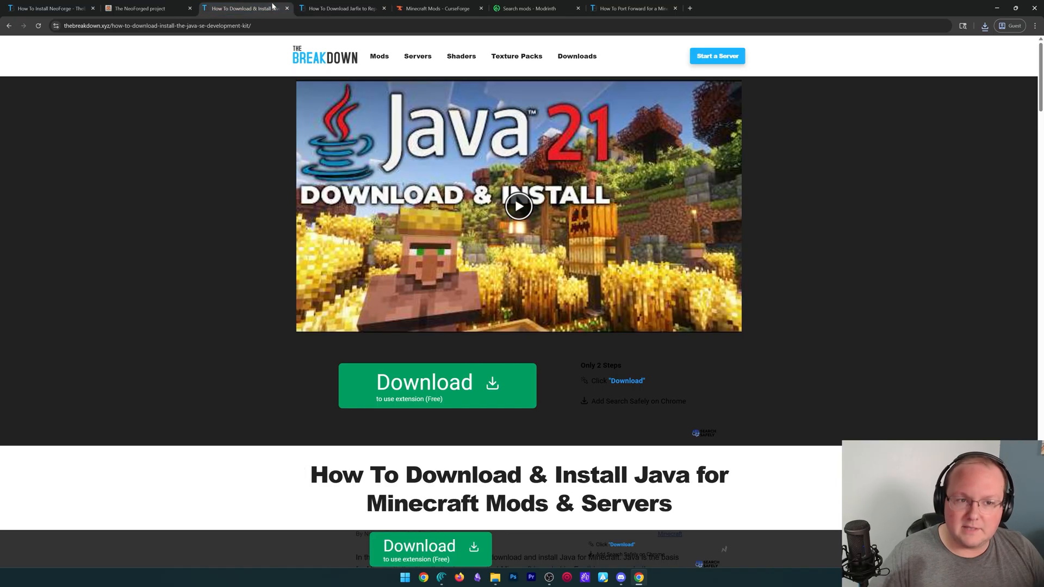
{"action": "left_click", "coordinate": [436, 8]}
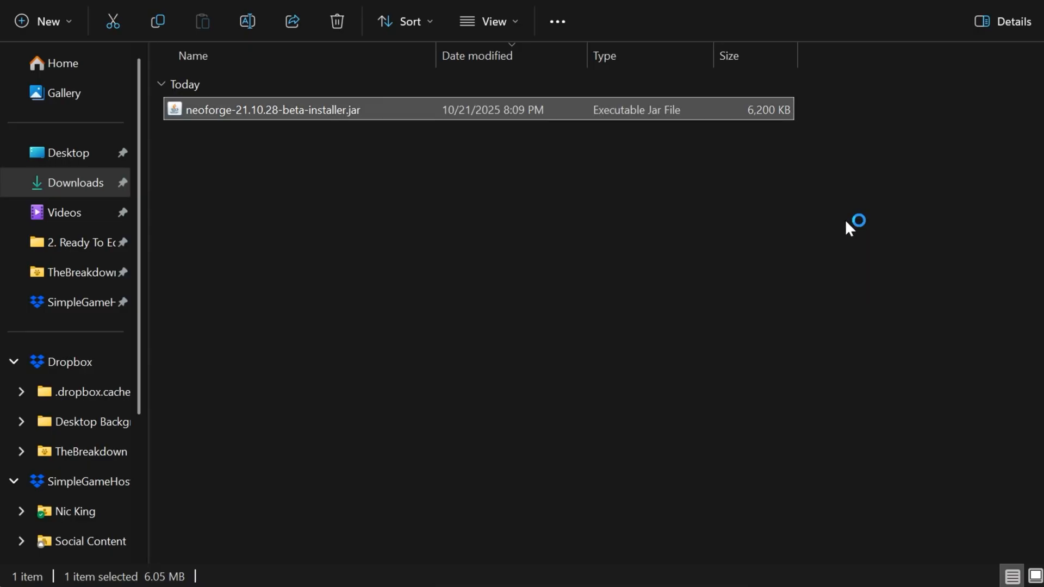
Run the installer, install the 21.10.28-beta client profile, and dismiss the completion message.
{"action": "double_click", "coordinate": [273, 109]}
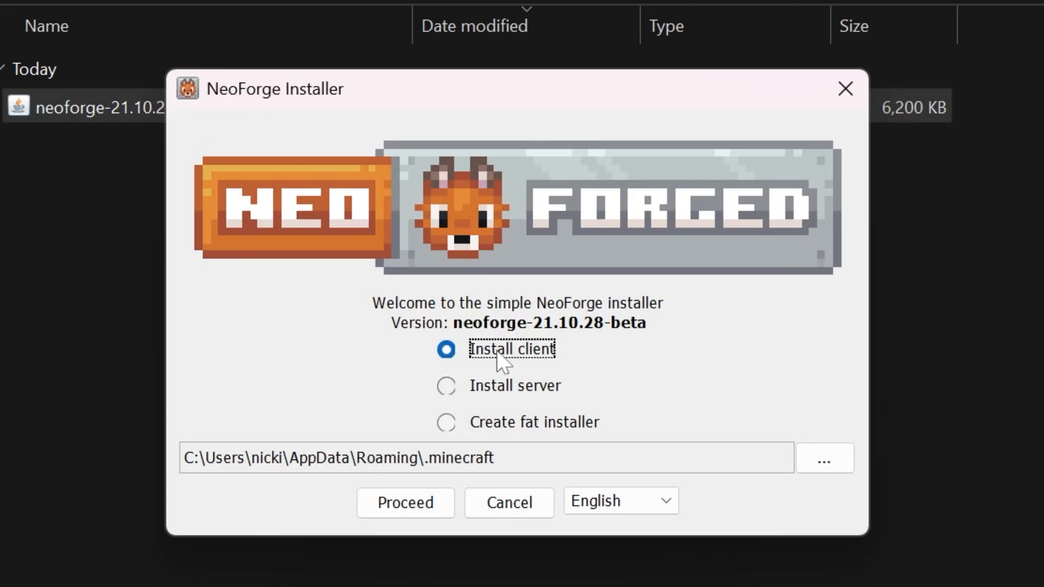
{"action": "left_click", "coordinate": [404, 503]}
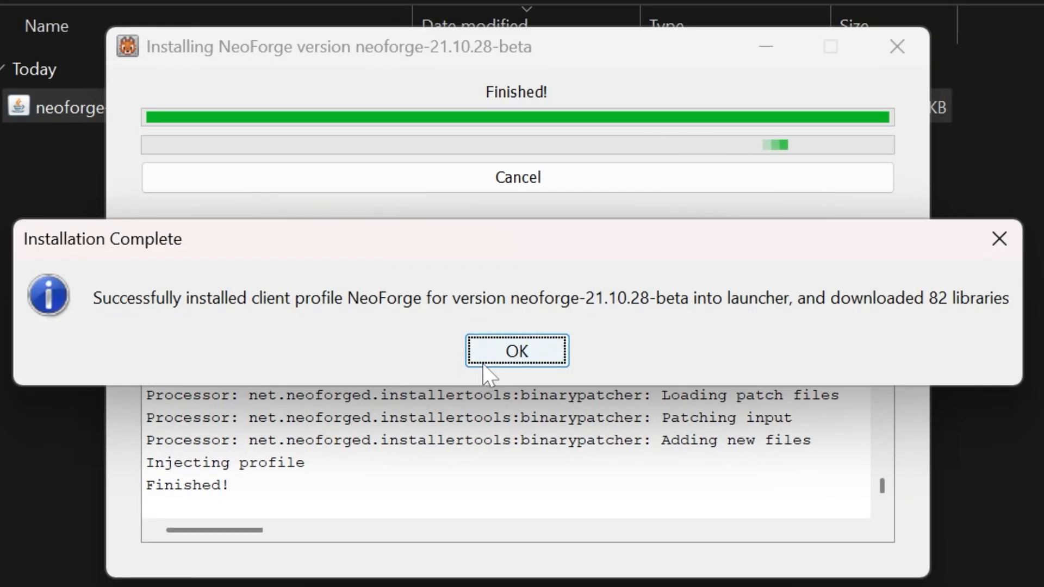
{"action": "left_click", "coordinate": [516, 350]}
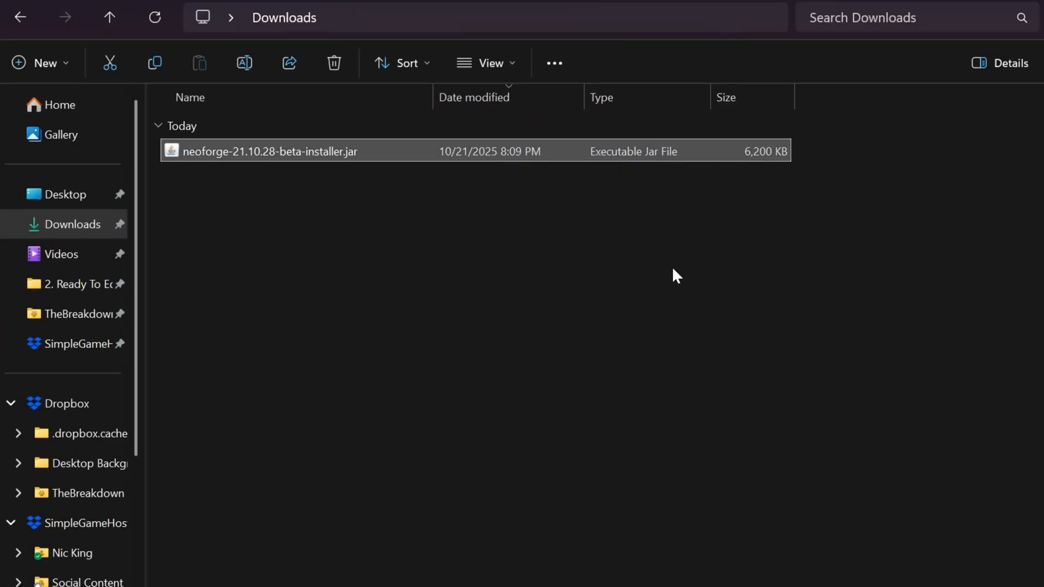
Install the NeoForge server with a starter jar into new Desktop folder 'NeoForge 1.21.10 Server'.
{"action": "double_click", "coordinate": [269, 151]}
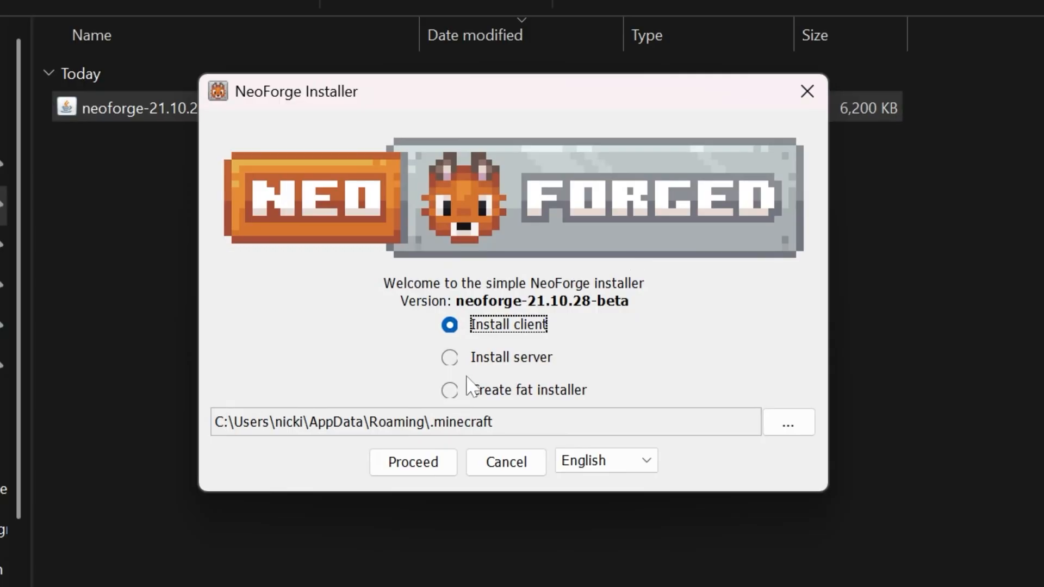
{"action": "left_click", "coordinate": [450, 358]}
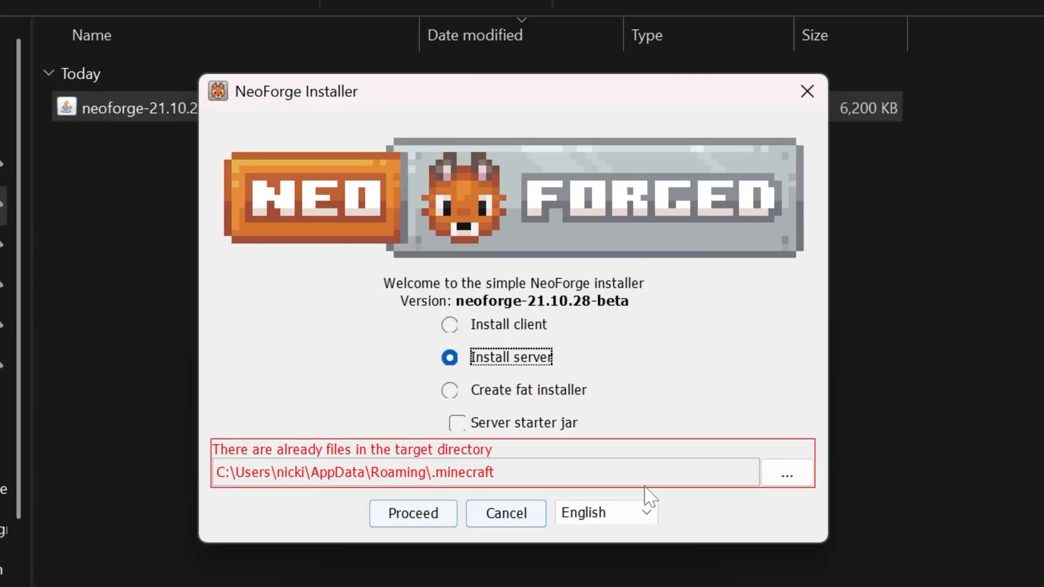
{"action": "left_click", "coordinate": [787, 475]}
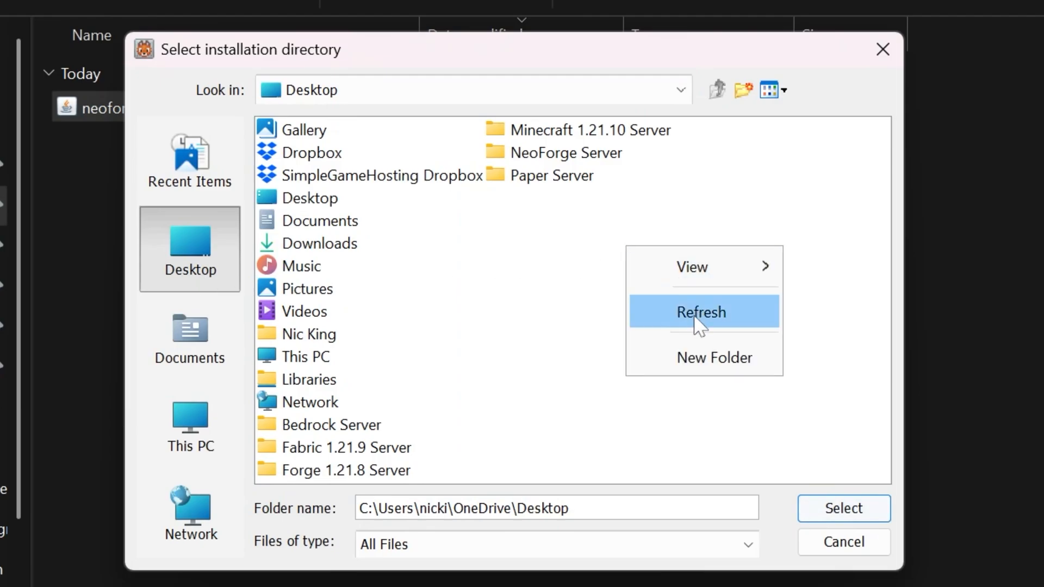
{"action": "left_click", "coordinate": [714, 357]}
{"action": "type", "text": "NeoForge 1.21."}
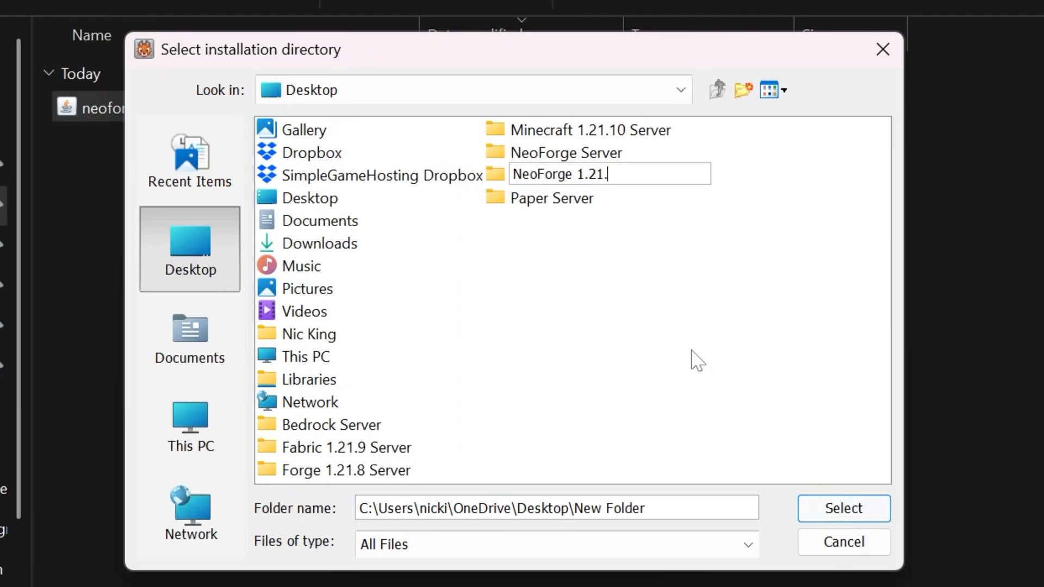
{"action": "left_click", "coordinate": [580, 152]}
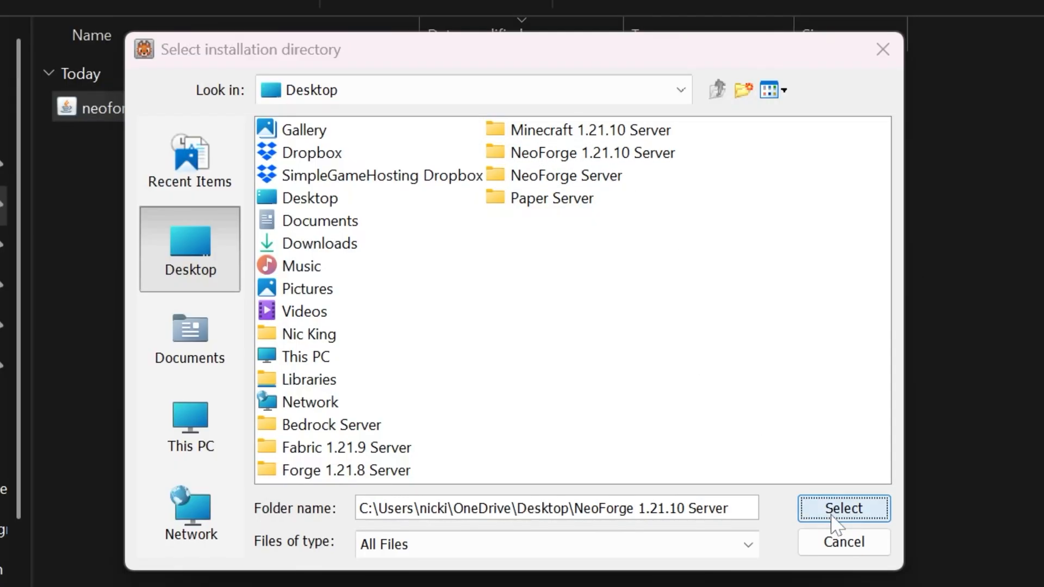
{"action": "left_click", "coordinate": [843, 508]}
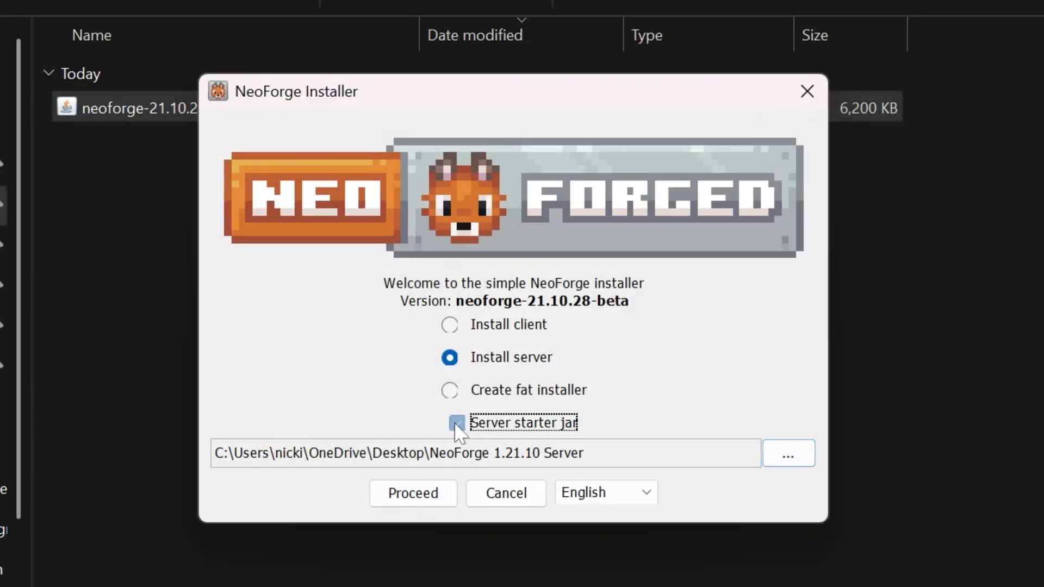
{"action": "left_click", "coordinate": [457, 422]}
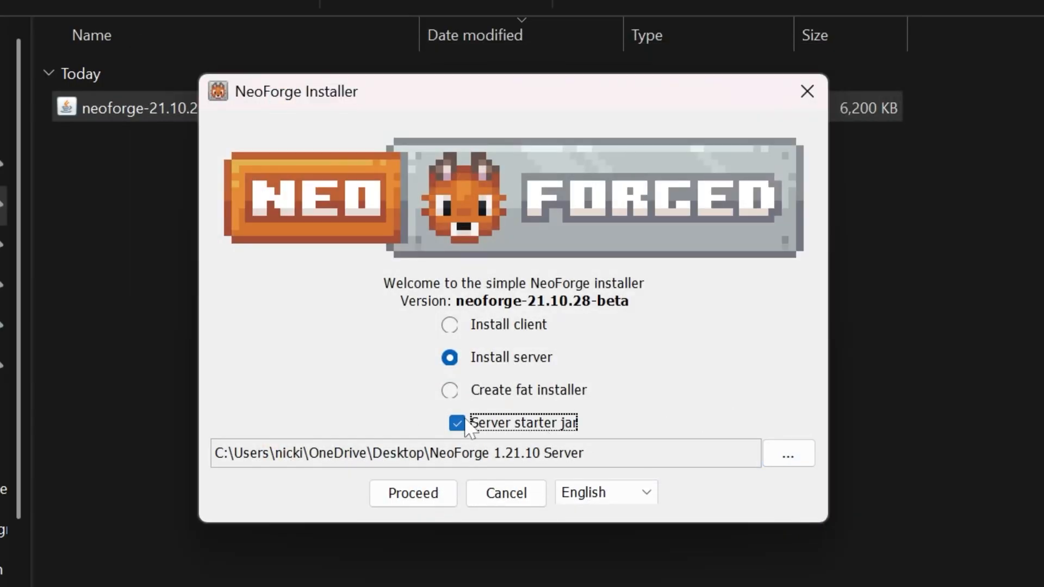
{"action": "left_click", "coordinate": [412, 493]}
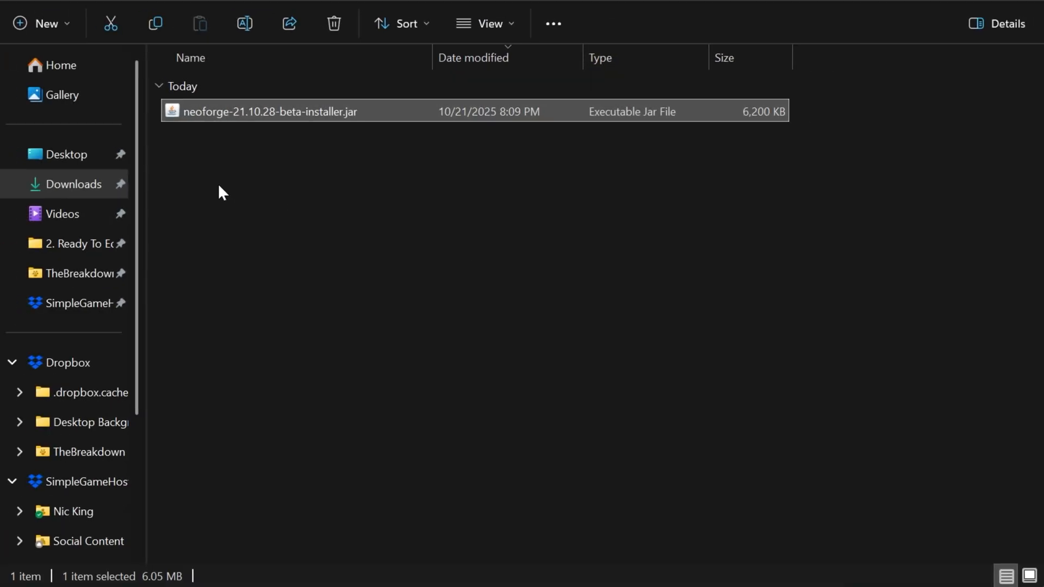
Run run.bat once from Desktop > NeoForge 1.21.10 Server.
{"action": "left_click", "coordinate": [66, 154]}
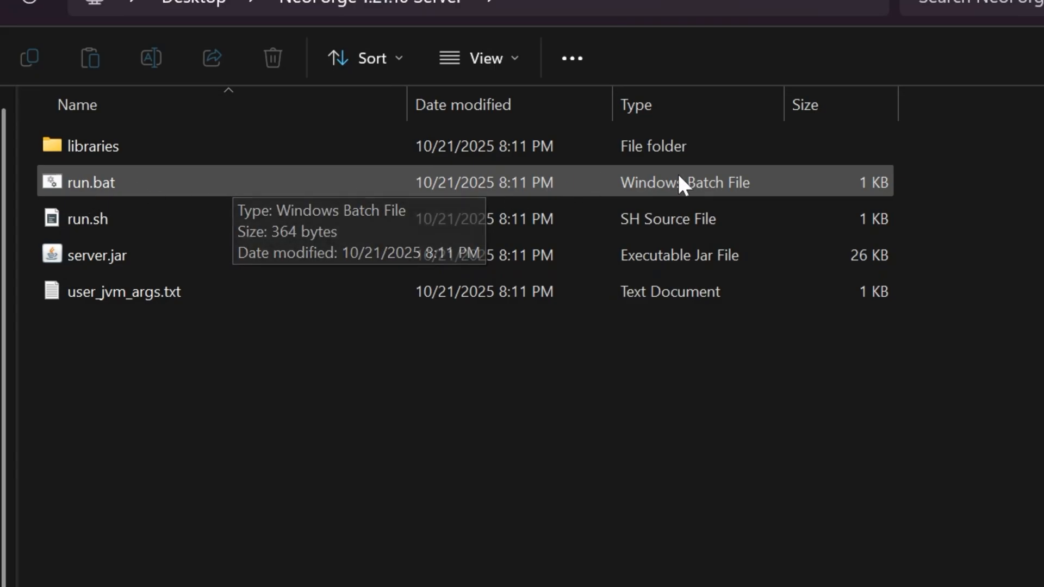
{"action": "double_click", "coordinate": [86, 181]}
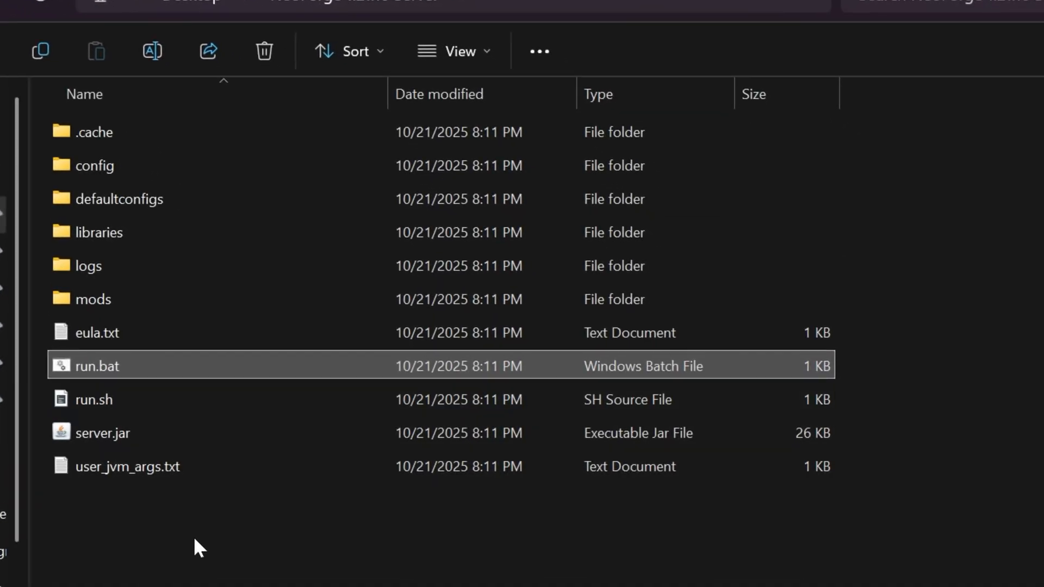
Change eula=false to eula=true in eula.txt and save the file.
{"action": "double_click", "coordinate": [96, 333]}
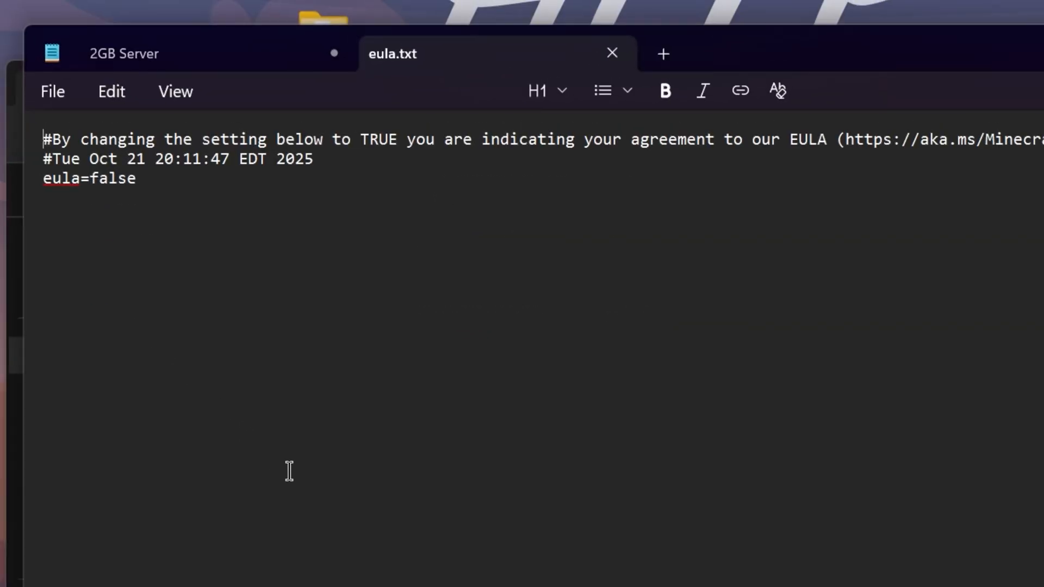
{"action": "double_click", "coordinate": [115, 178]}
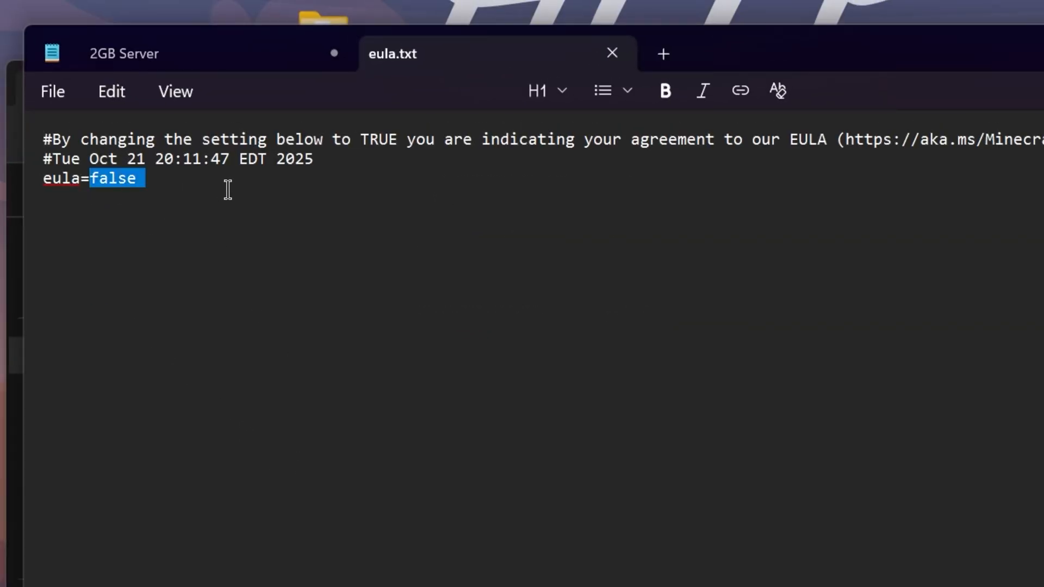
{"action": "type", "text": "true"}
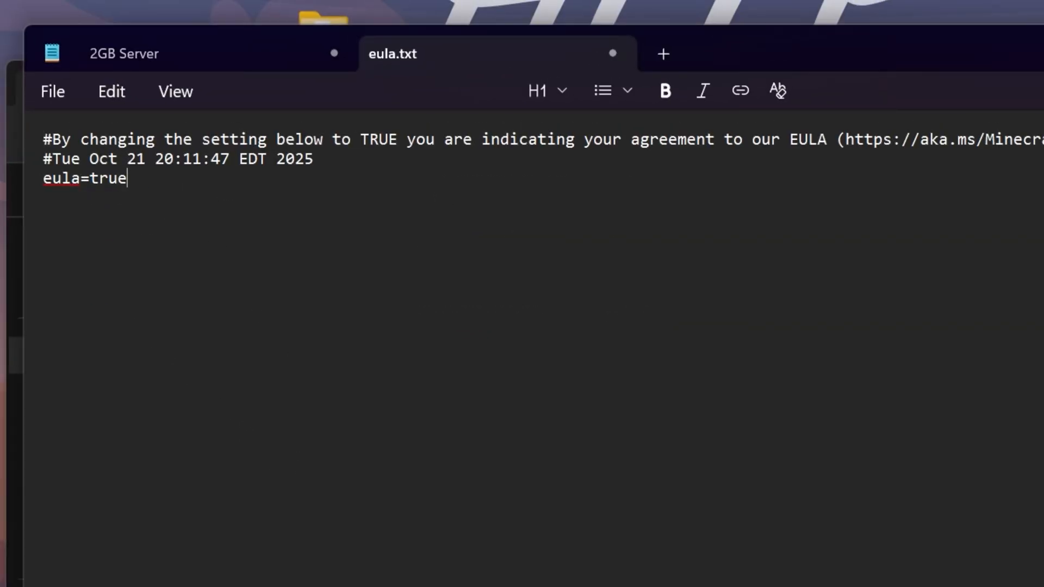
{"action": "left_click", "coordinate": [53, 91]}
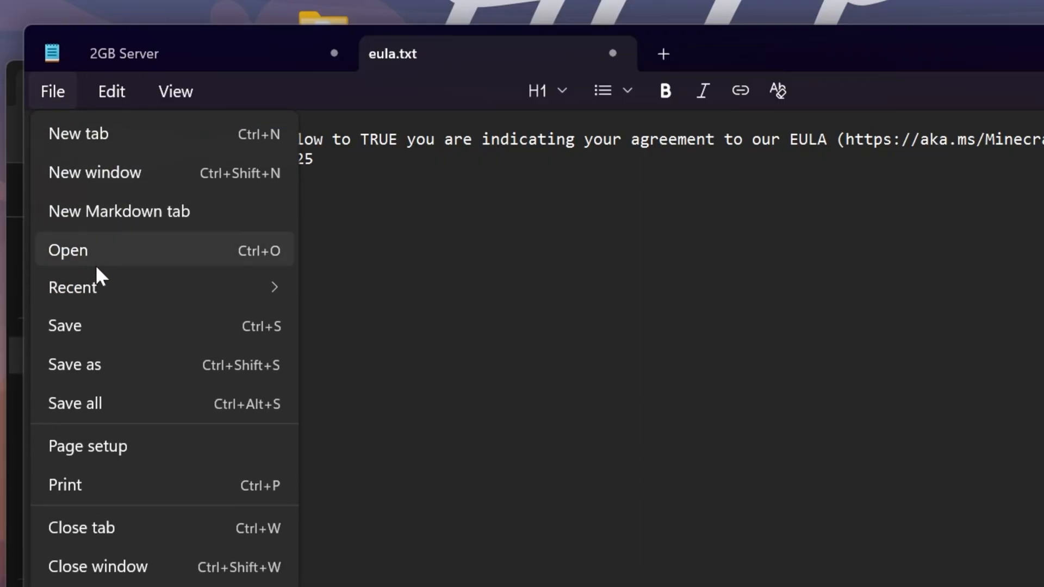
{"action": "left_click", "coordinate": [67, 249]}
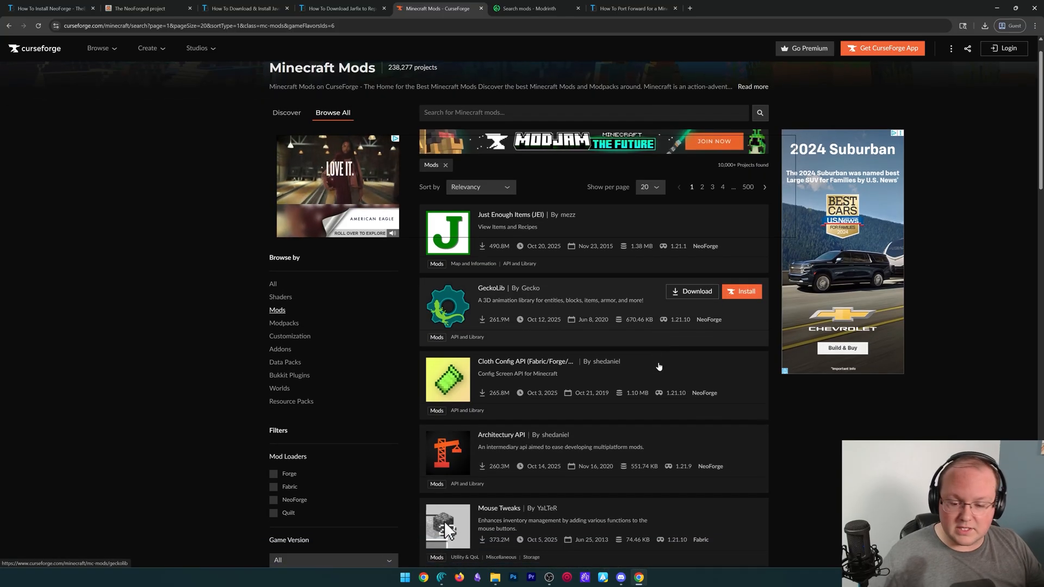
Open the Waystones file for NeoForge 1.21.10 on CurseForge, filtering by version and loader.
{"action": "scroll", "scroll_direction": "down", "scroll_amount": 3}
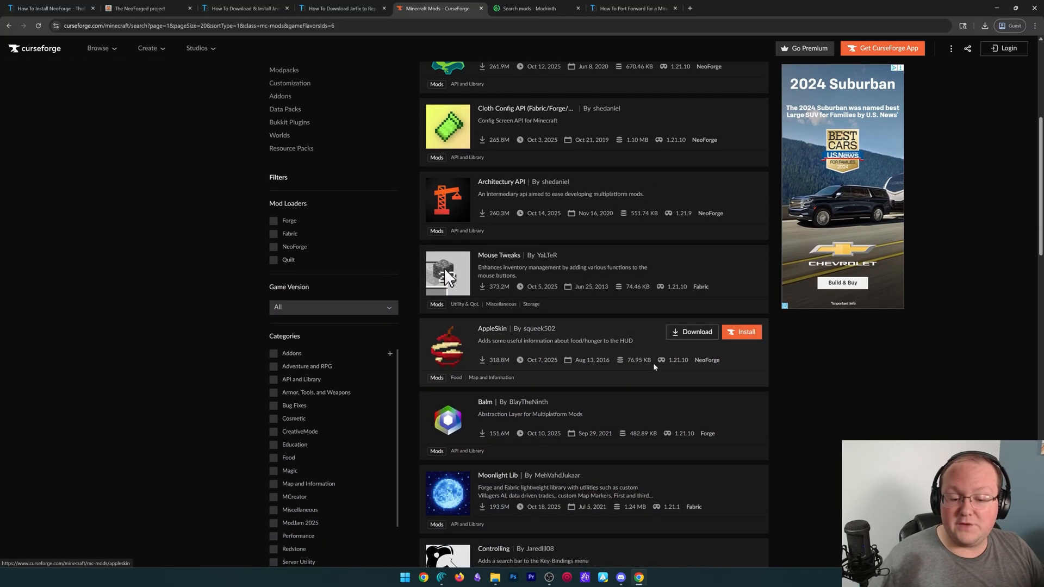
{"action": "scroll", "scroll_direction": "down", "scroll_amount": 3}
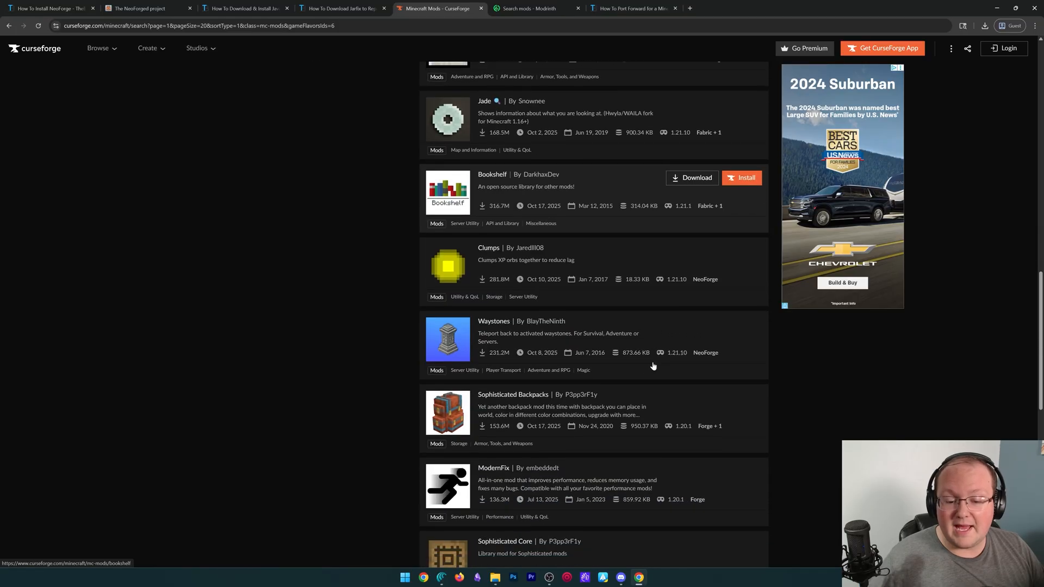
{"action": "left_click", "coordinate": [494, 321]}
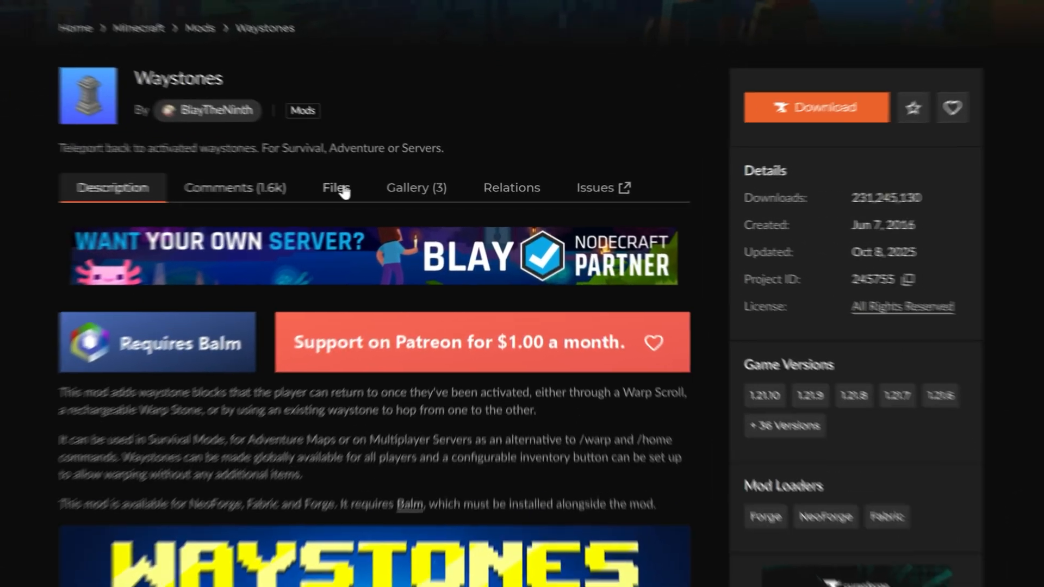
{"action": "left_click", "coordinate": [335, 188]}
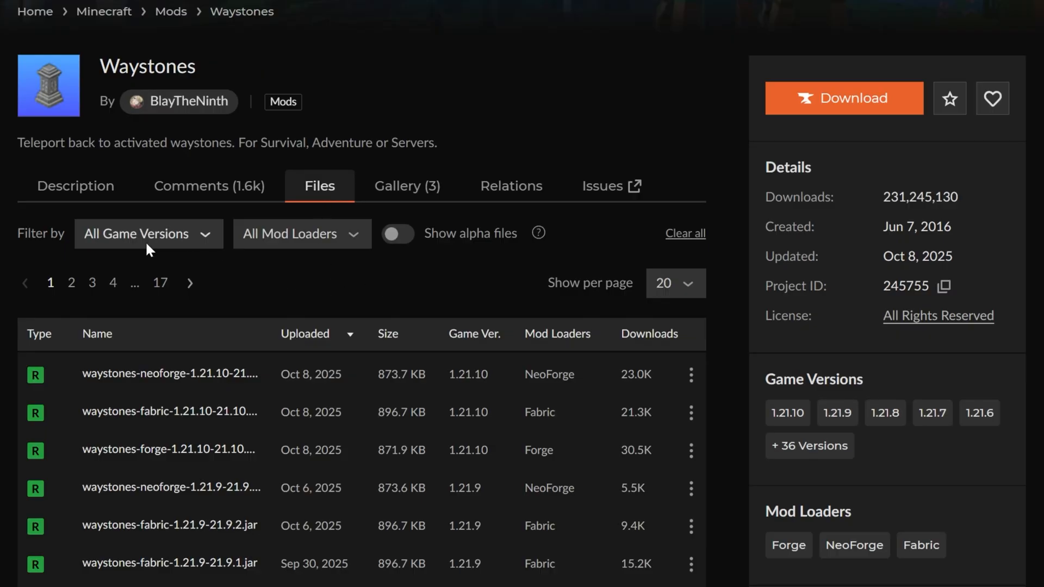
{"action": "left_click", "coordinate": [301, 234]}
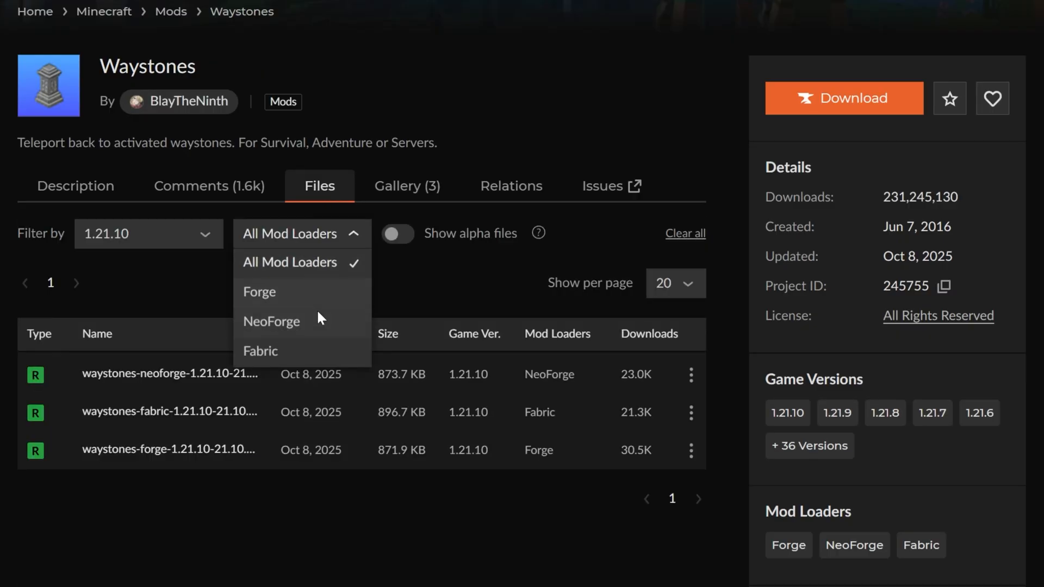
{"action": "left_click", "coordinate": [271, 322]}
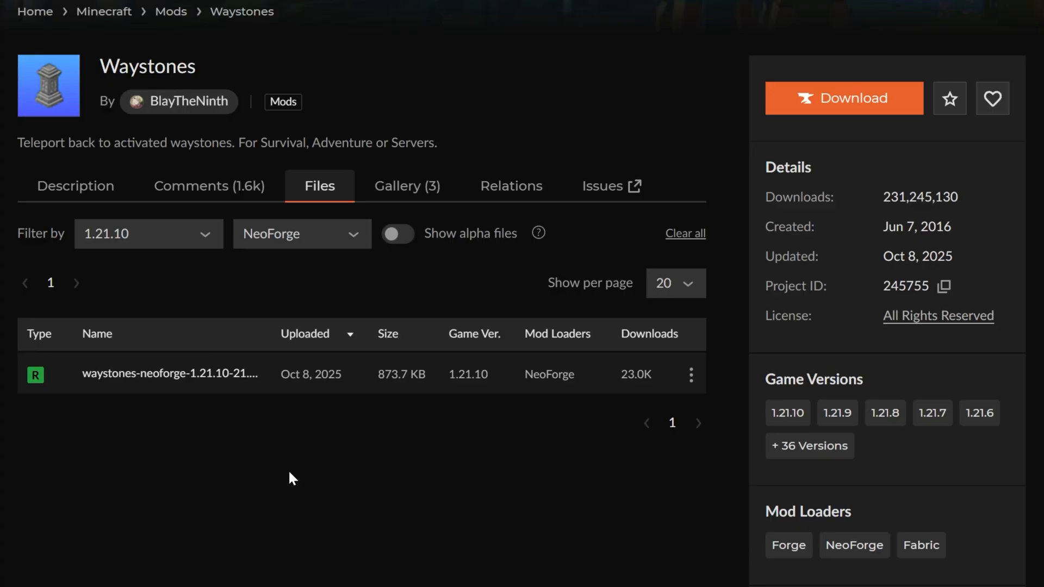
{"action": "left_click", "coordinate": [170, 374]}
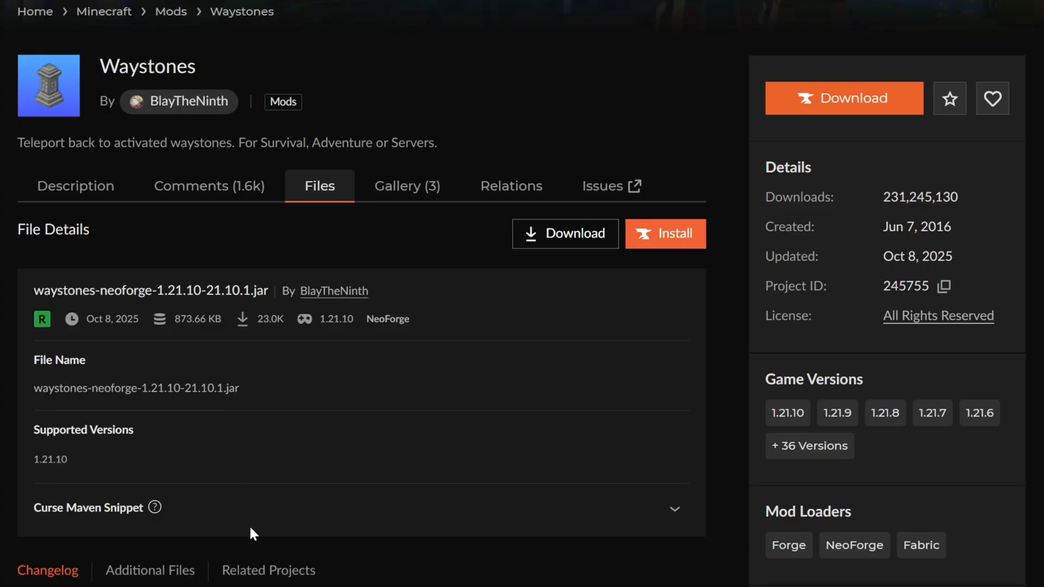
Check Waystones' dependencies and download the Balm NeoForge 1.21.10 file.
{"action": "scroll", "scroll_direction": "down", "scroll_amount": 3}
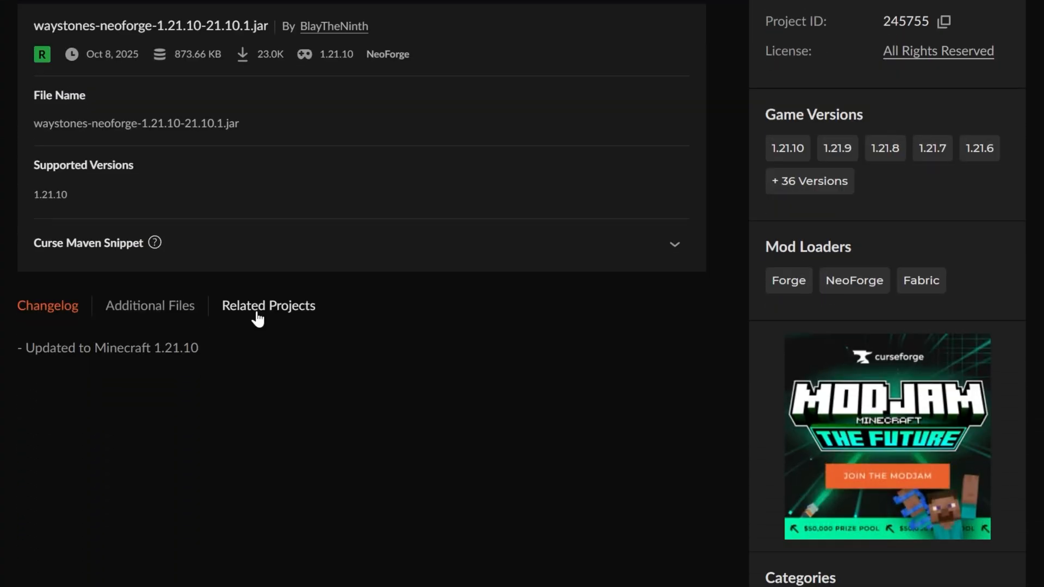
{"action": "left_click", "coordinate": [268, 305]}
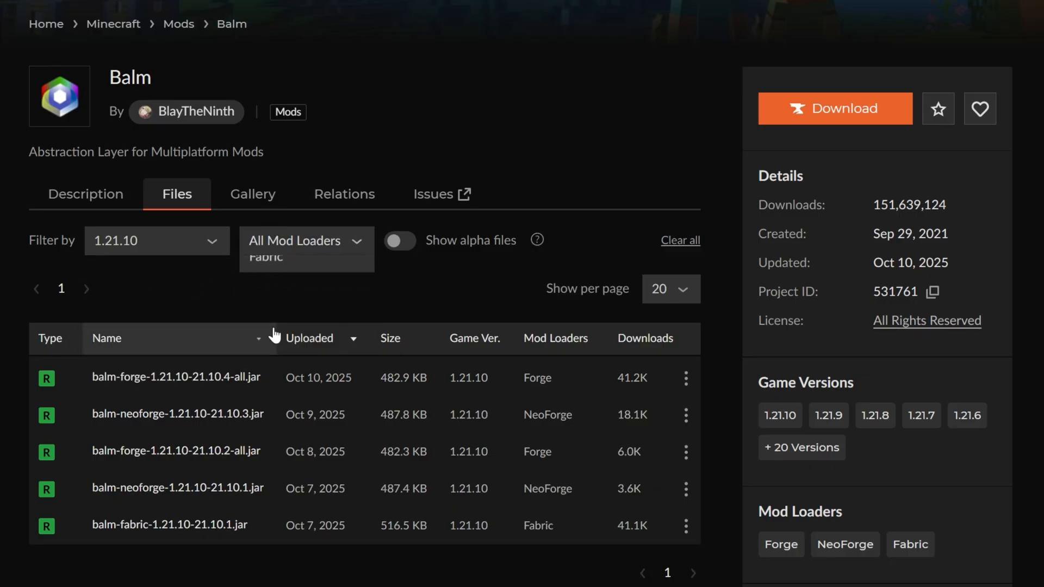
{"action": "left_click", "coordinate": [834, 109]}
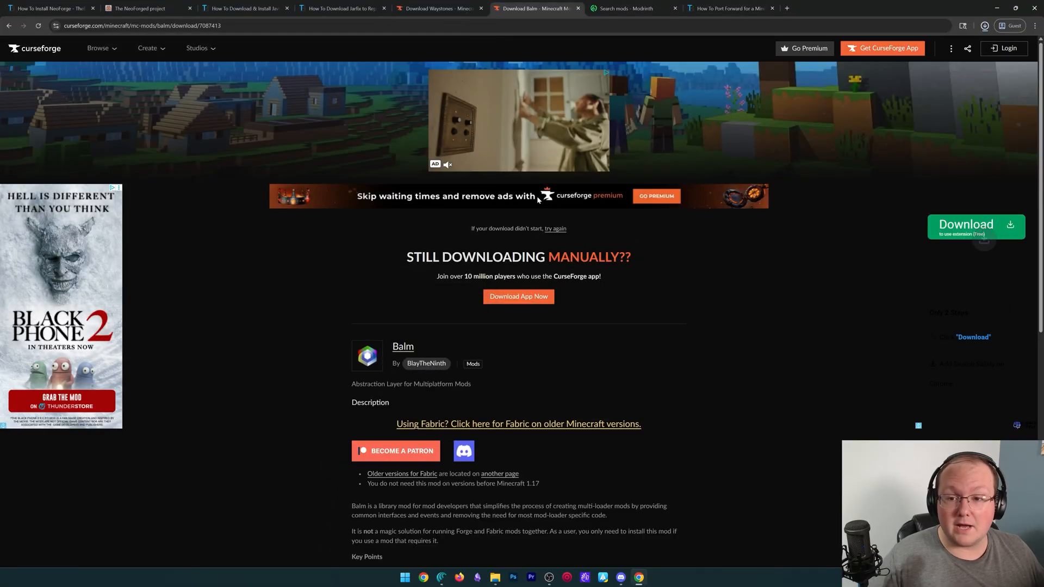
Browse the NeoForge-filtered mod search results on the Modrinth tab.
{"action": "left_click", "coordinate": [626, 8]}
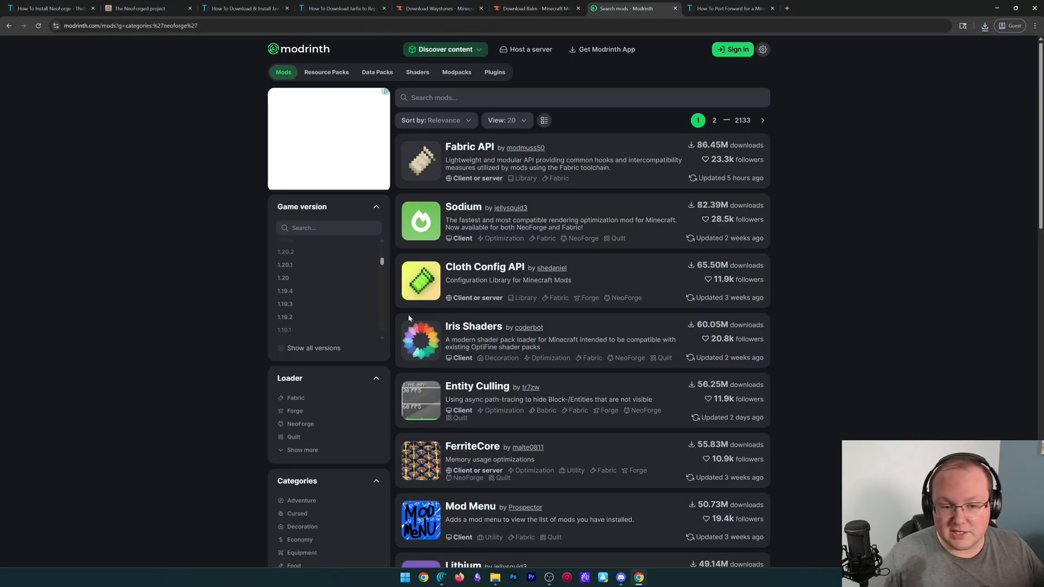
{"action": "scroll", "scroll_direction": "down", "scroll_amount": 3}
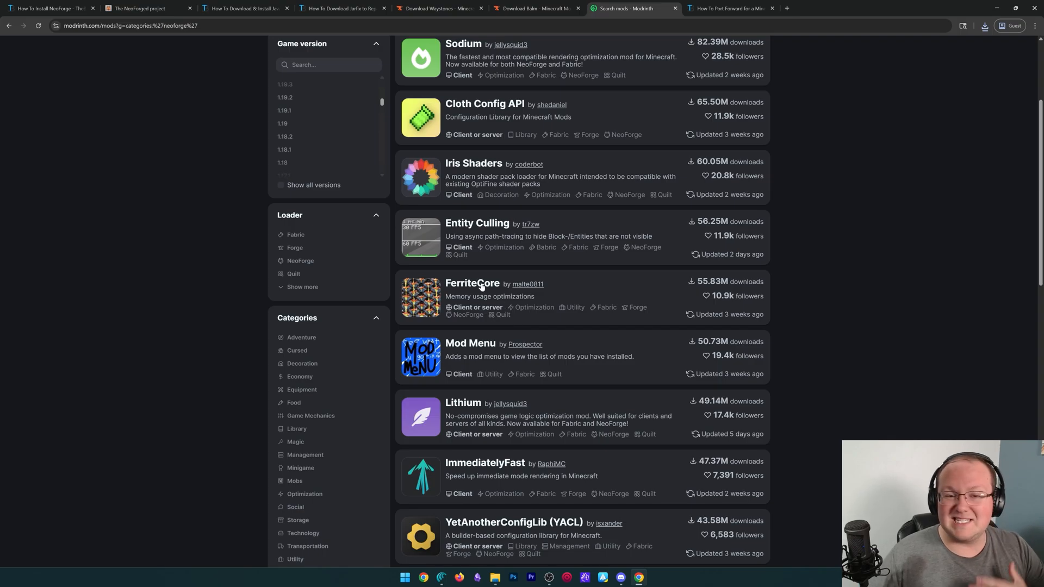
{"action": "left_click", "coordinate": [730, 8]}
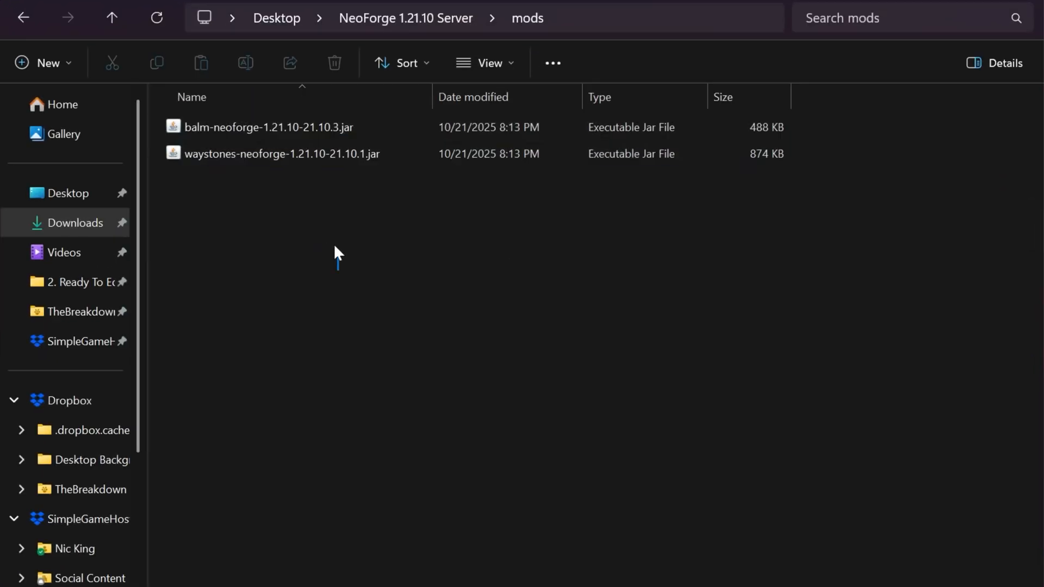
Confirm the Balm and Waystones jars are in the server mods folder, then launch Minecraft Launcher.
{"action": "right_click", "coordinate": [266, 127]}
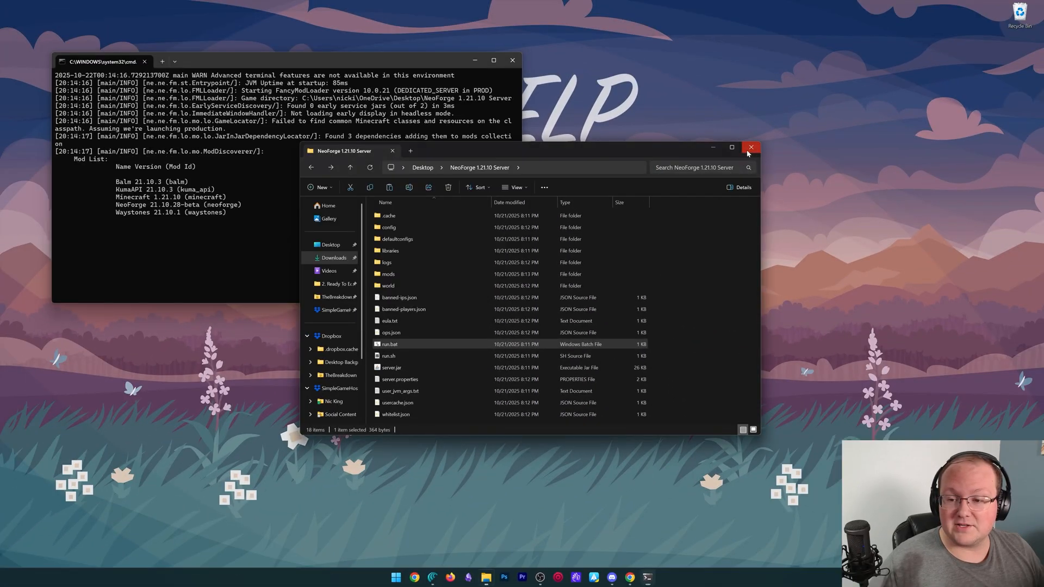
{"action": "left_click", "coordinate": [396, 577]}
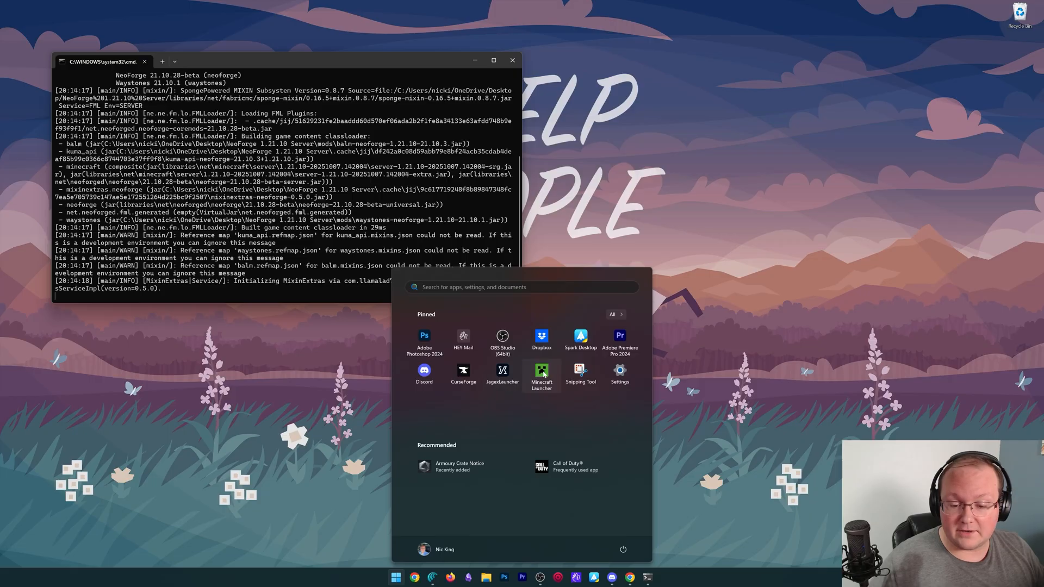
{"action": "left_click", "coordinate": [540, 373]}
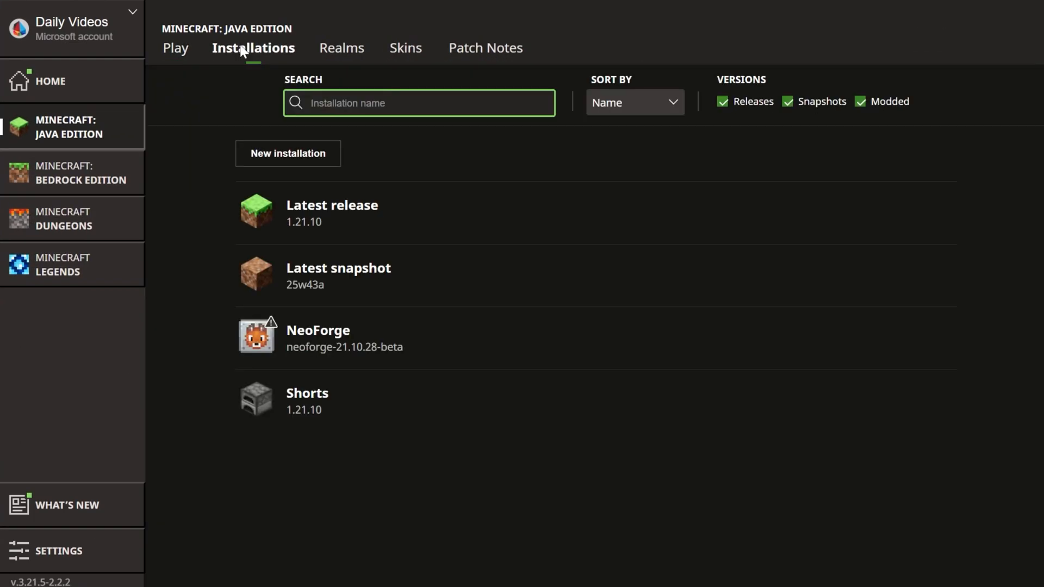
{"action": "mouse_move", "coordinate": [697, 338]}
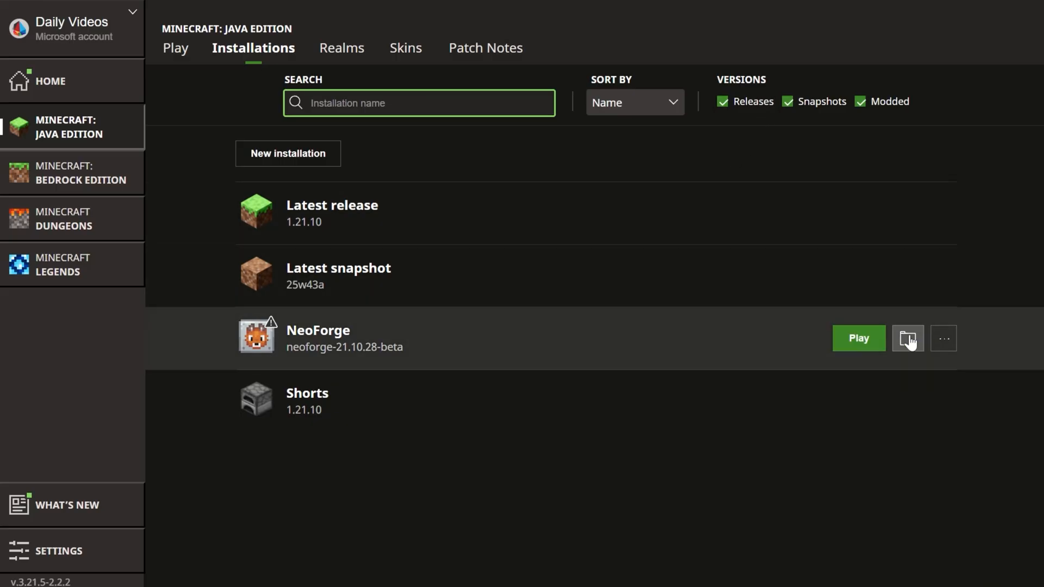
Open the NeoForge installation's .minecraft game folder and its mods folder.
{"action": "left_click", "coordinate": [908, 338]}
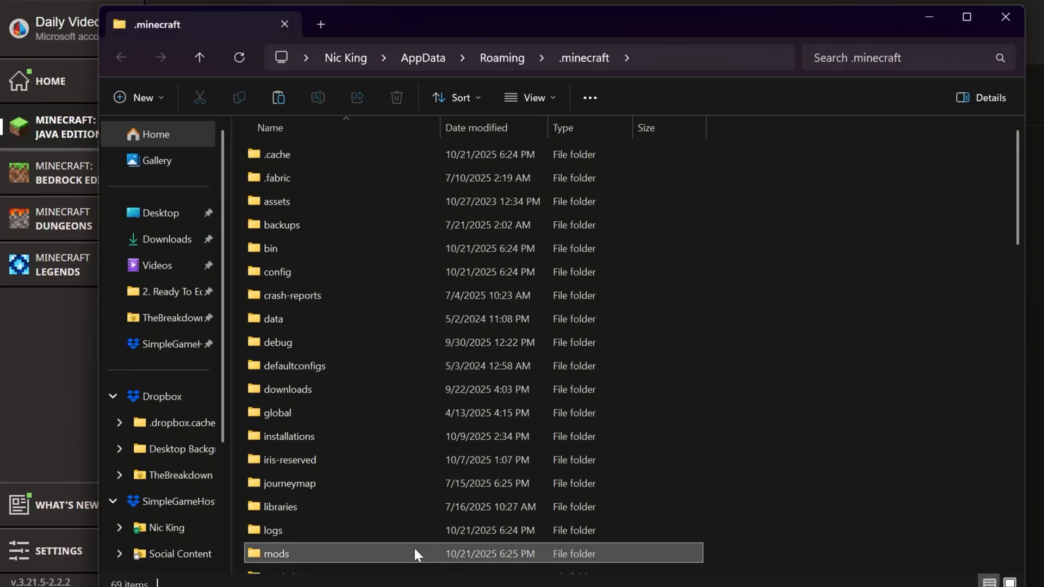
{"action": "double_click", "coordinate": [275, 554]}
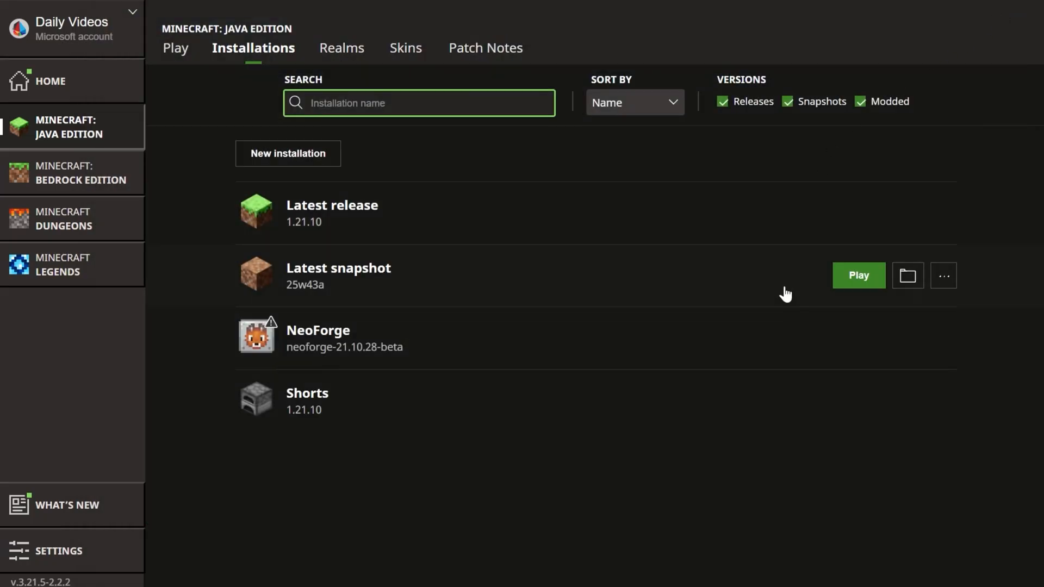
{"action": "mouse_move", "coordinate": [876, 354]}
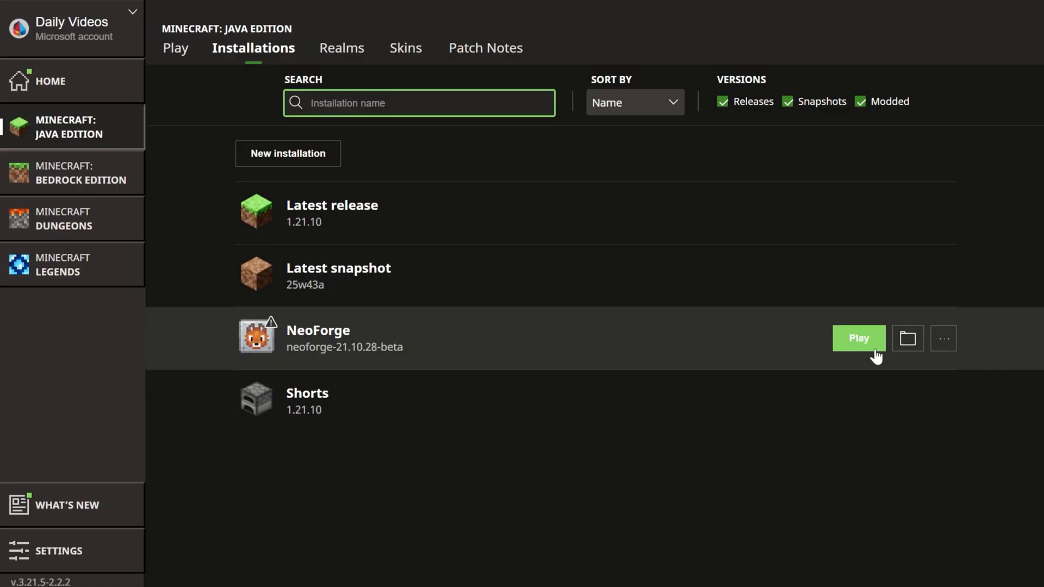
{"action": "mouse_move", "coordinate": [699, 431]}
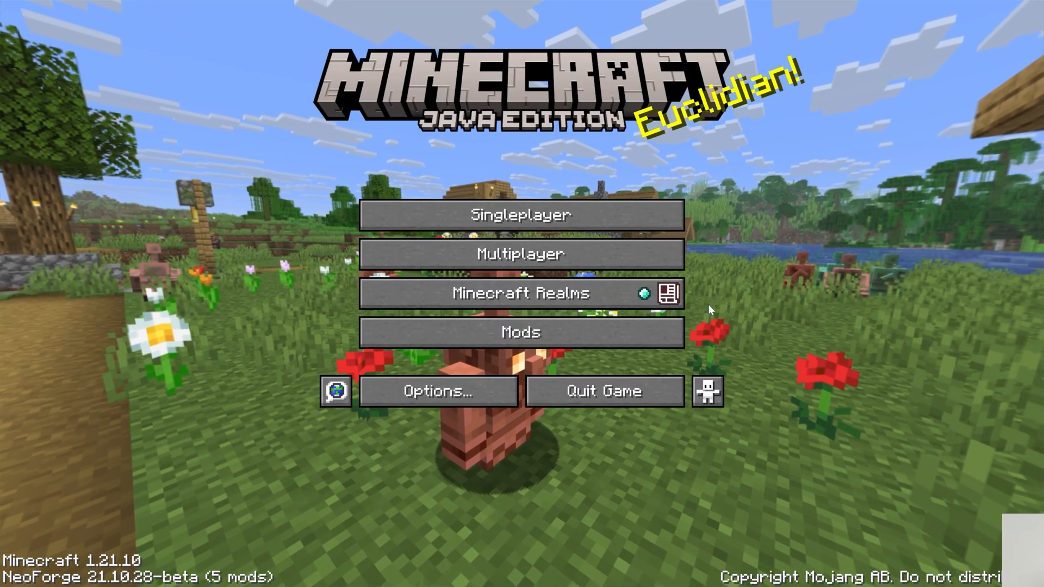
Add a multiplayer server entry named 'Local Connection' pointing to localhost.
{"action": "left_click", "coordinate": [521, 253]}
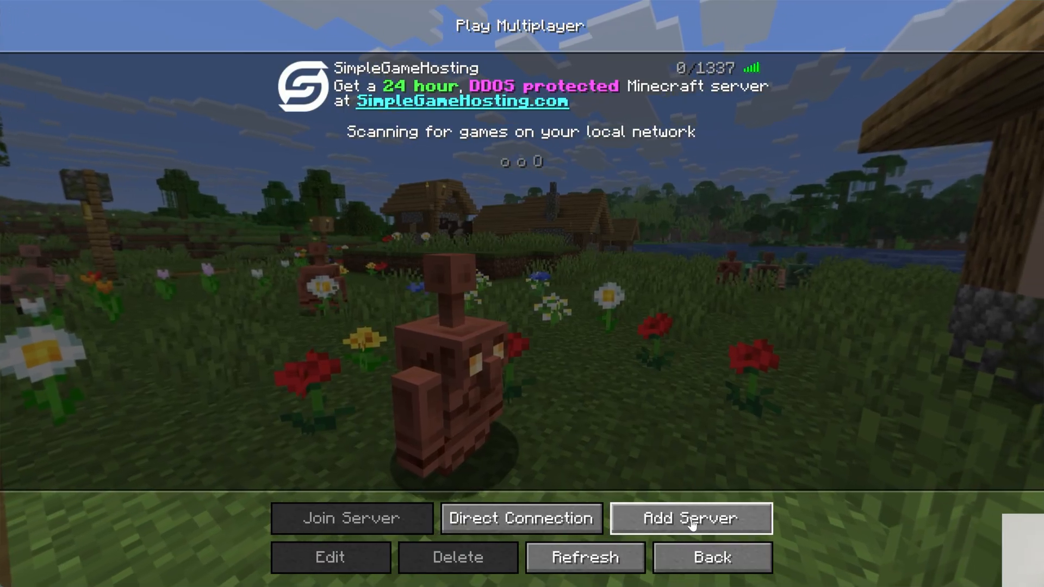
{"action": "left_click", "coordinate": [691, 518]}
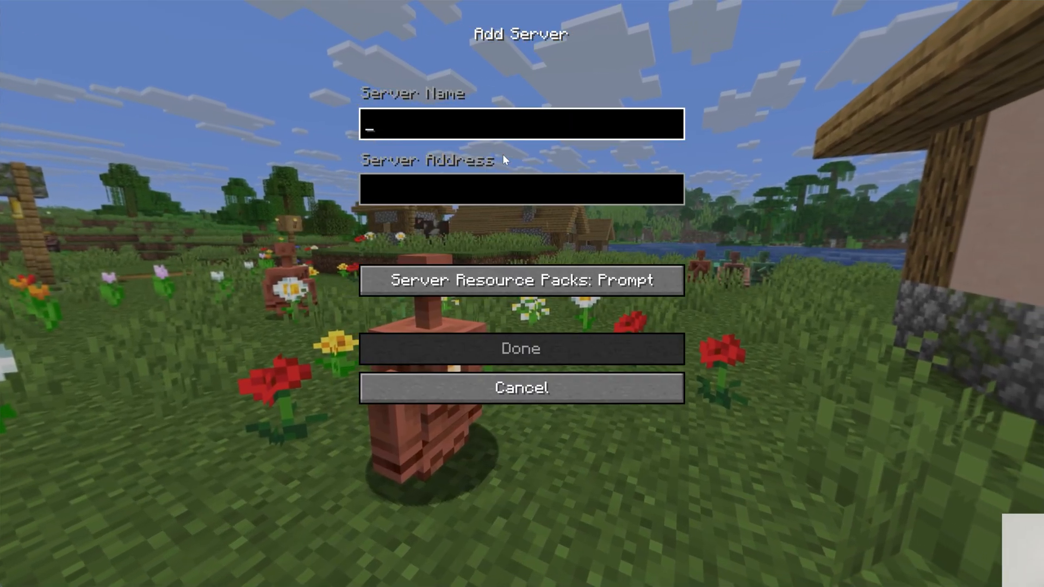
{"action": "type", "text": "Local Connection"}
{"action": "left_click", "coordinate": [522, 189]}
{"action": "type", "text": "localhost"}
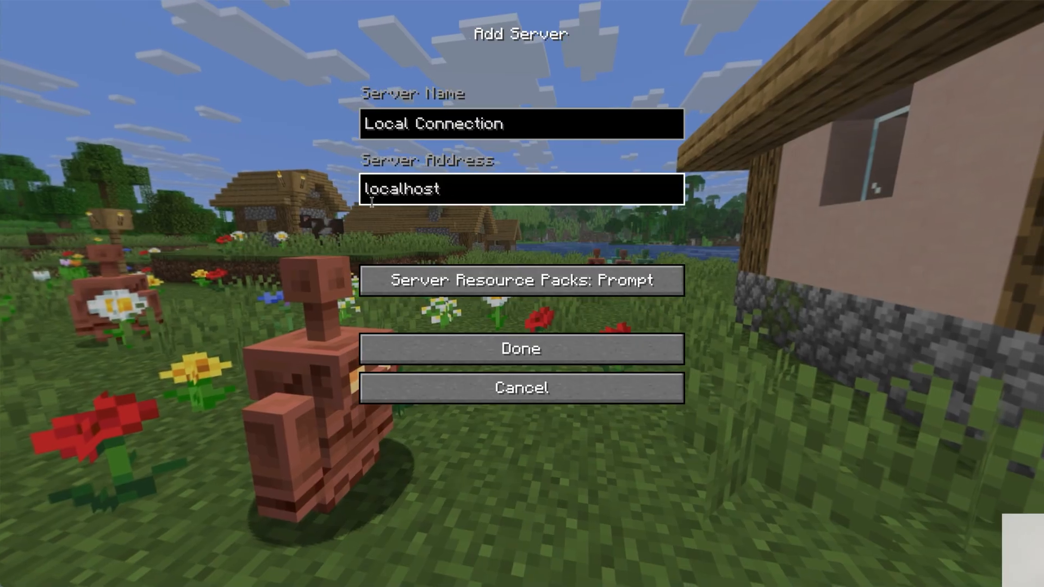
{"action": "left_click", "coordinate": [522, 348]}
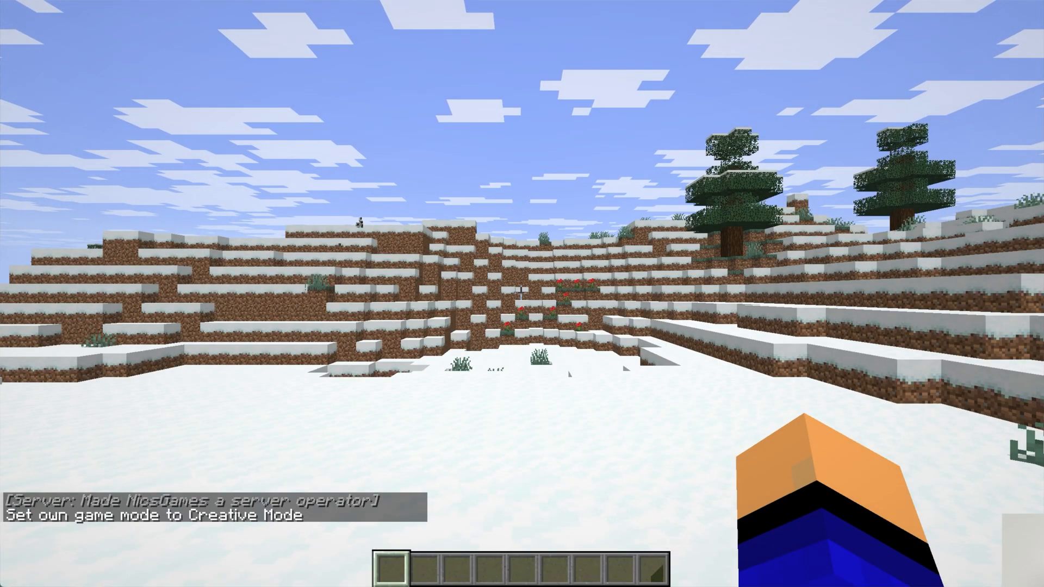
Name a new waystone 'Cave Waystone' and teleport to the Spawn waystone.
{"action": "key", "text": "e"}
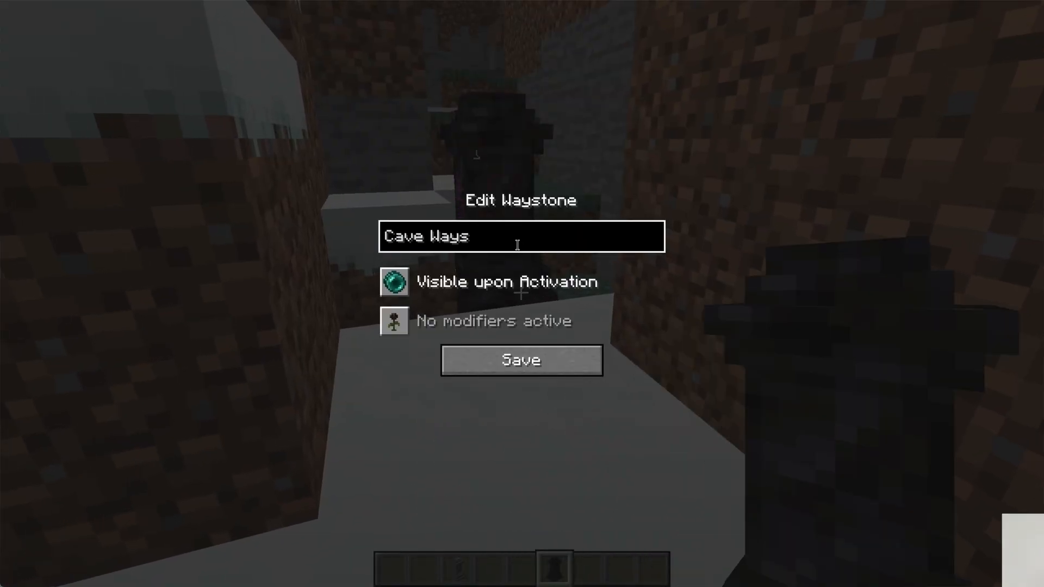
{"action": "left_click", "coordinate": [521, 360]}
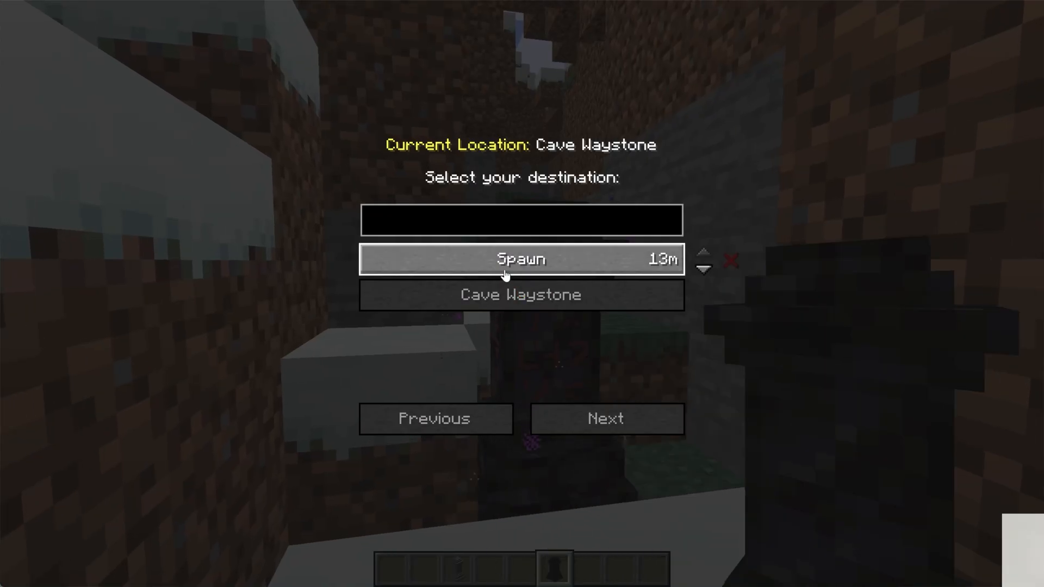
{"action": "left_click", "coordinate": [521, 259]}
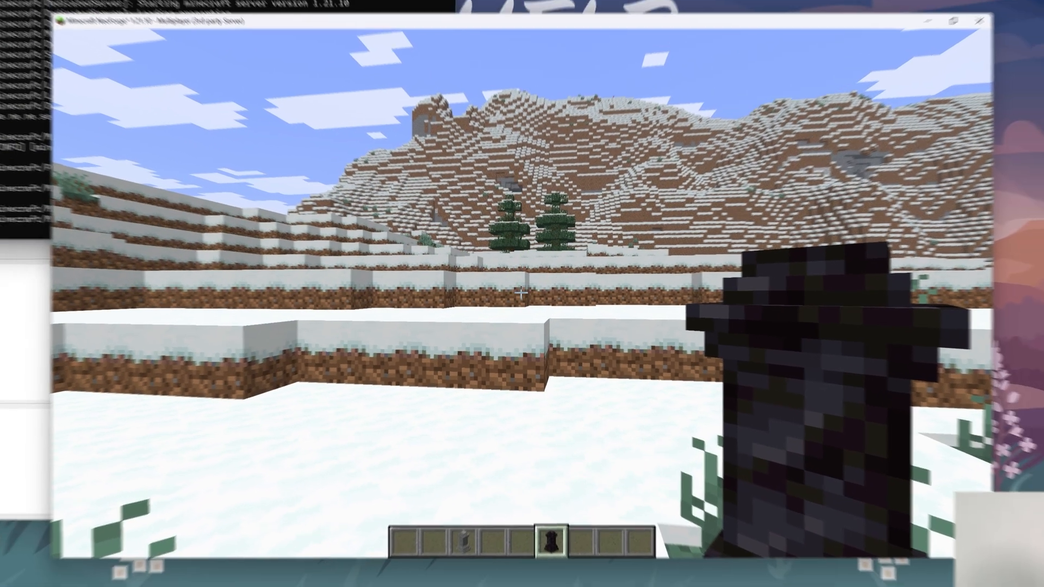
{"action": "left_click", "coordinate": [368, 577]}
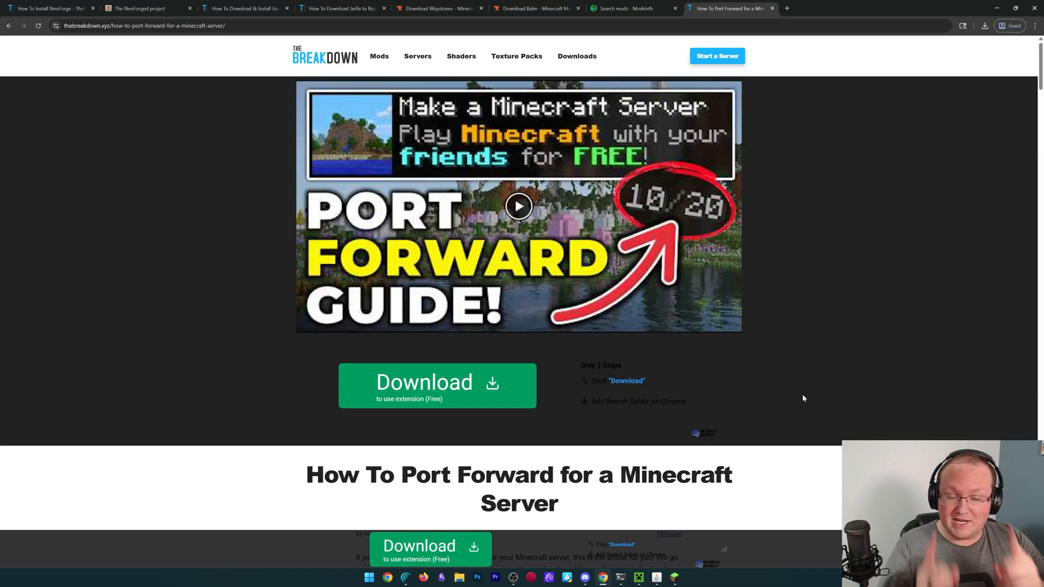
{"action": "mouse_move", "coordinate": [811, 341]}
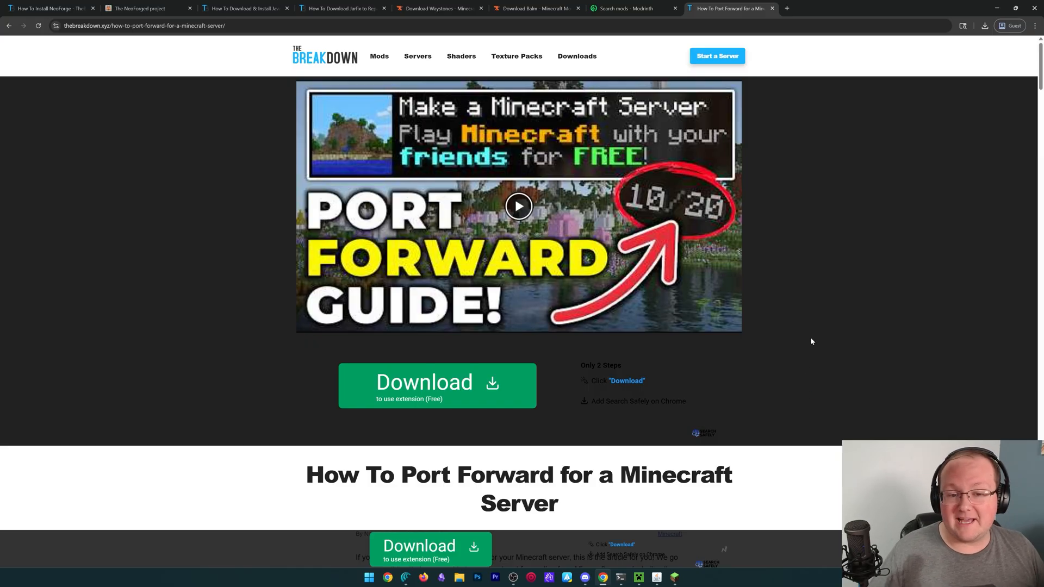
{"action": "mouse_move", "coordinate": [797, 323]}
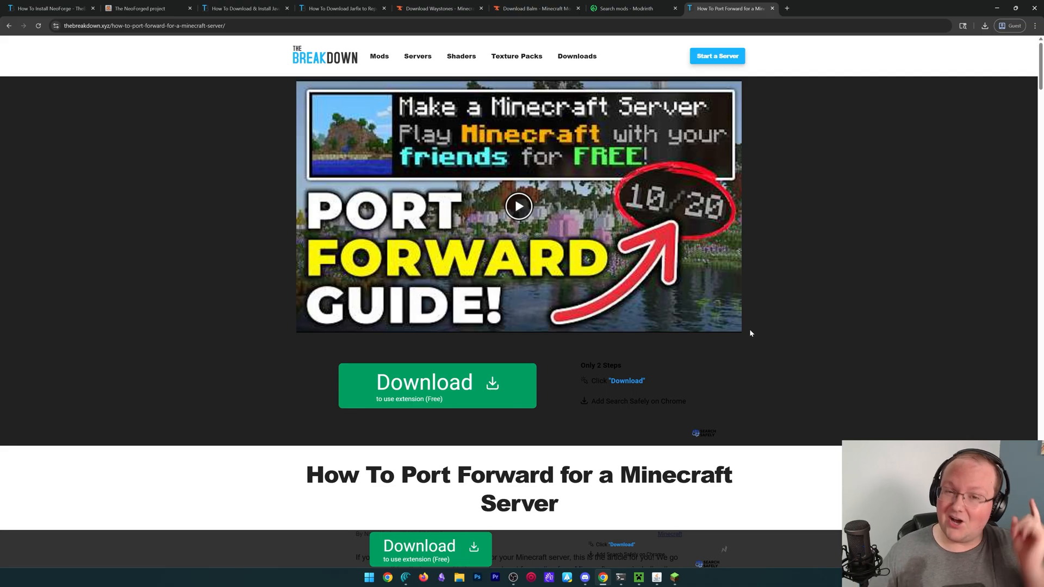
Scroll the port forwarding guide down to the router login section.
{"action": "scroll", "scroll_direction": "down", "scroll_amount": 3}
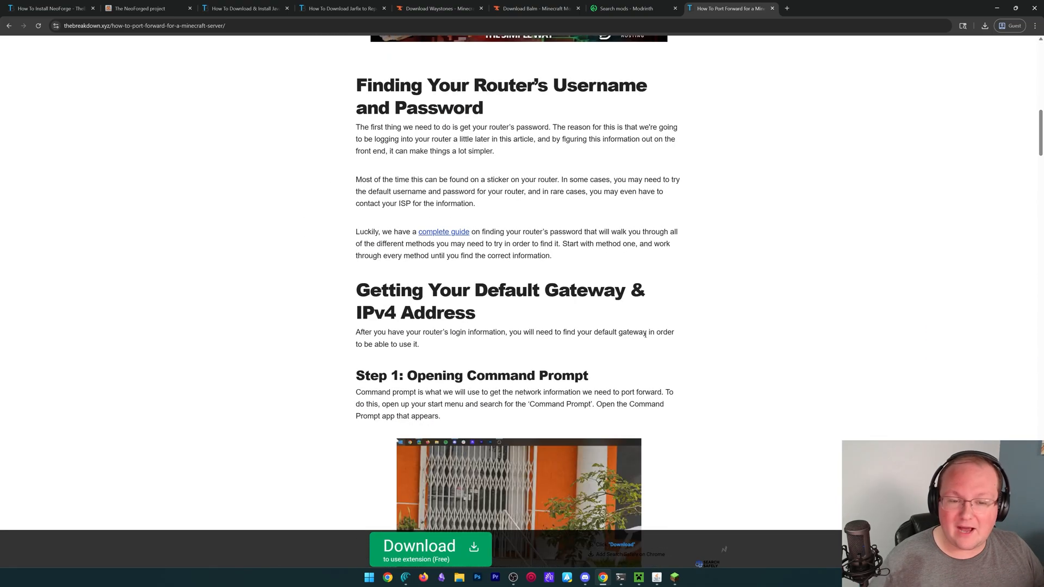